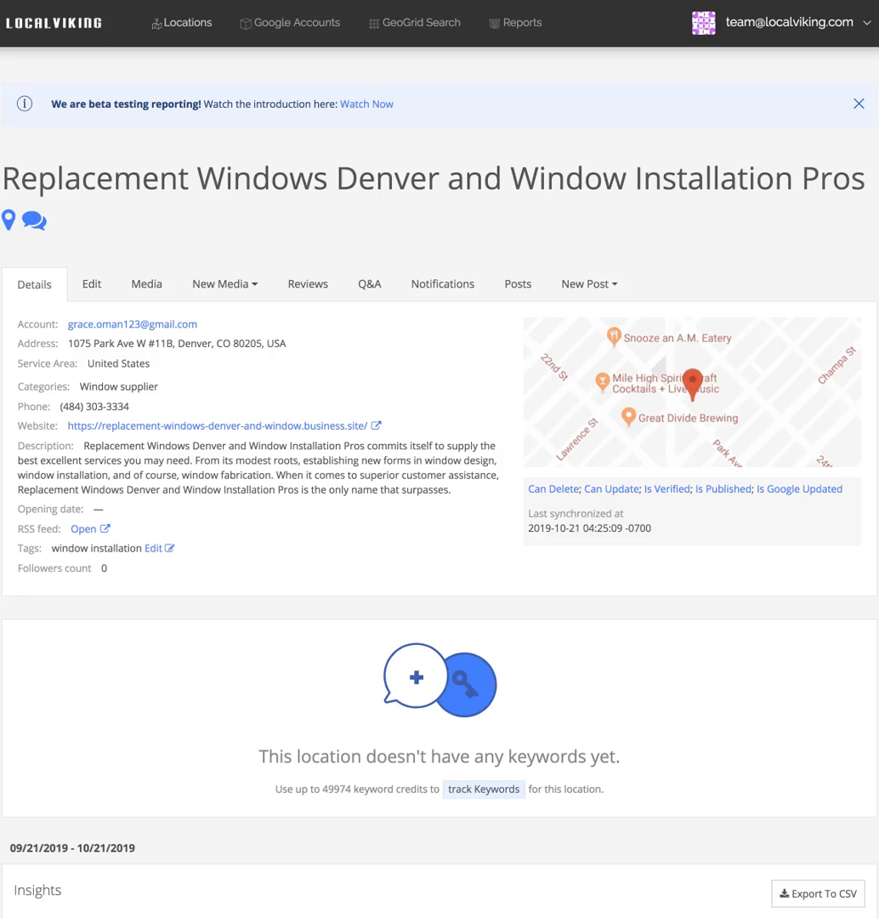
Scroll the Replacement Windows Denver page to bring the Insights chart and metric tiles into view.
{"action": "scroll", "scroll_direction": "down", "scroll_amount": 3}
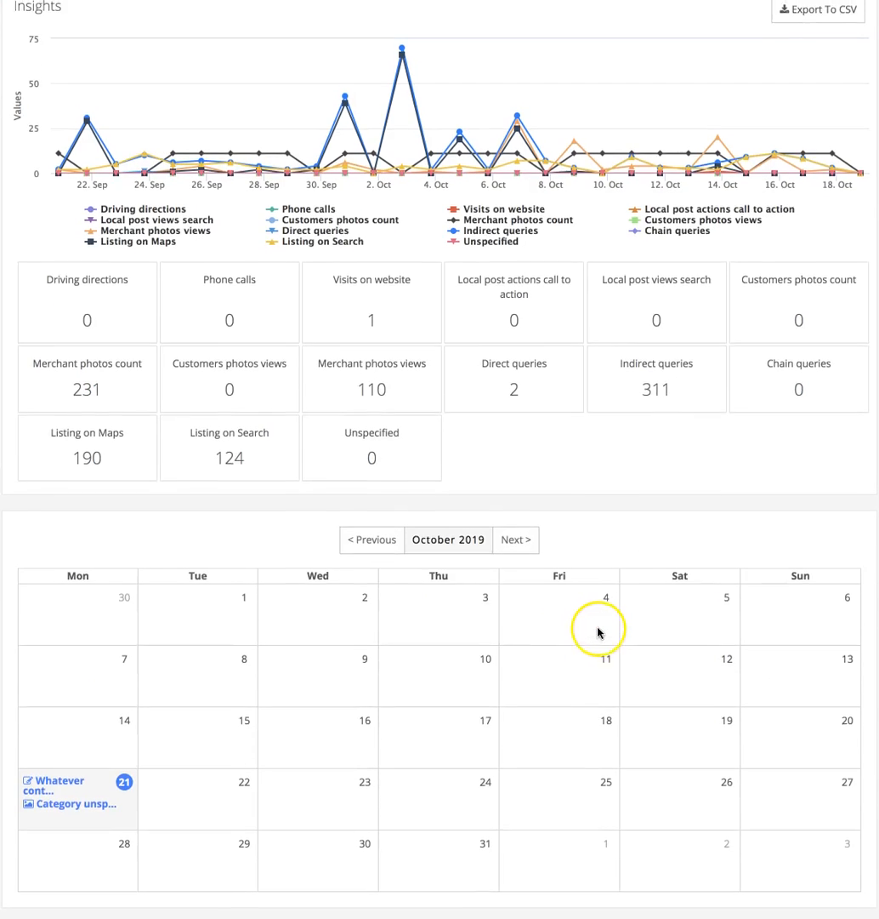
{"action": "scroll", "scroll_direction": "up", "scroll_amount": 3}
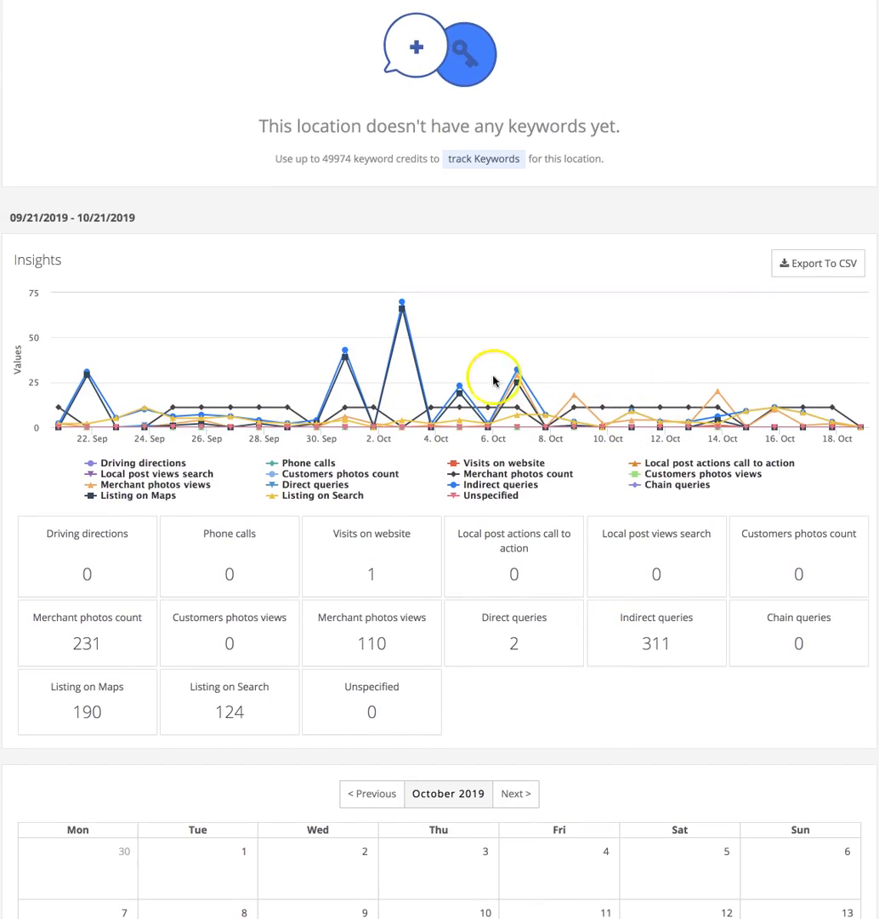
{"action": "mouse_move", "coordinate": [381, 344]}
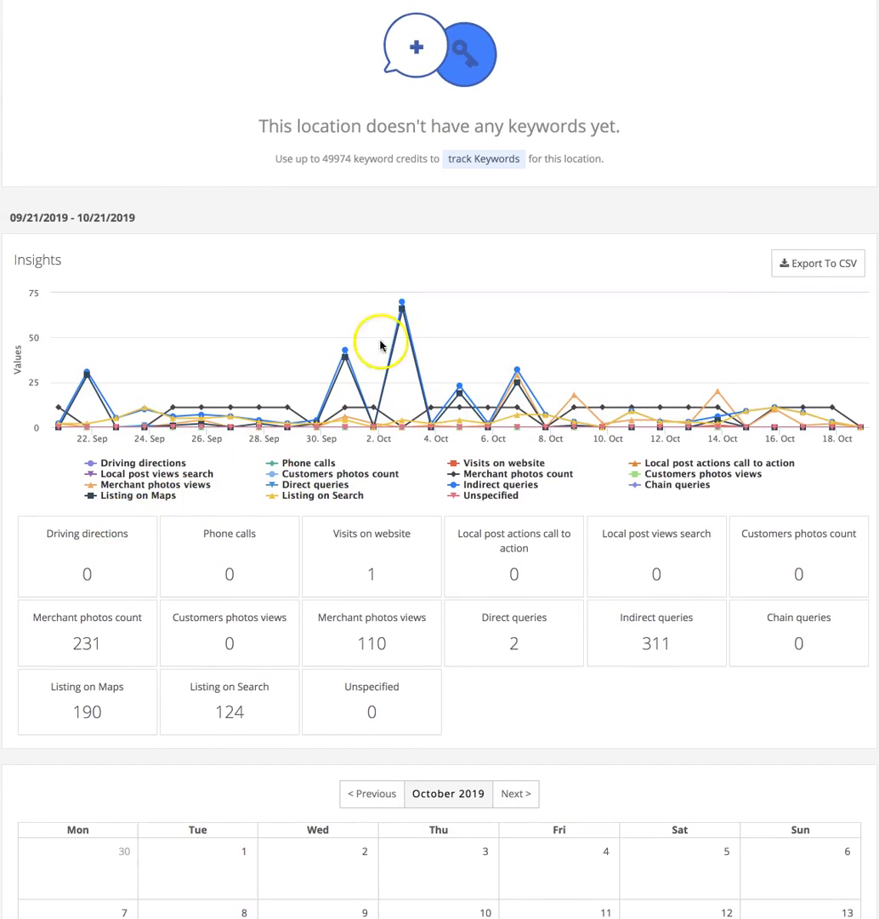
{"action": "mouse_move", "coordinate": [15, 529]}
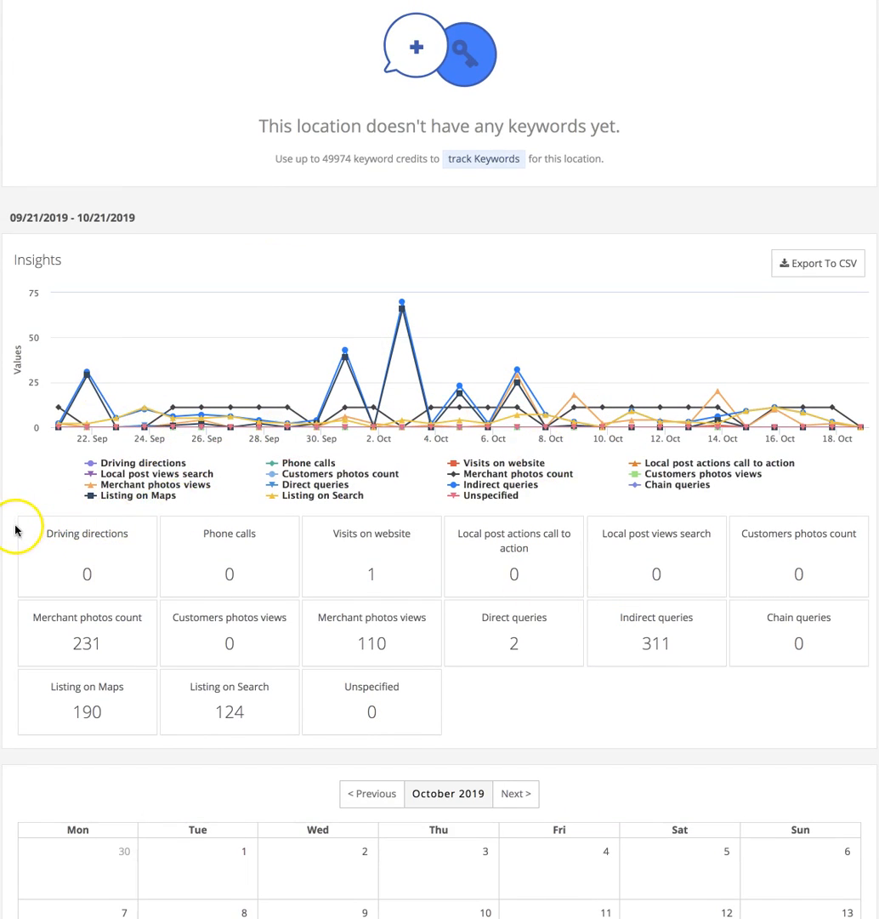
{"action": "mouse_move", "coordinate": [36, 544]}
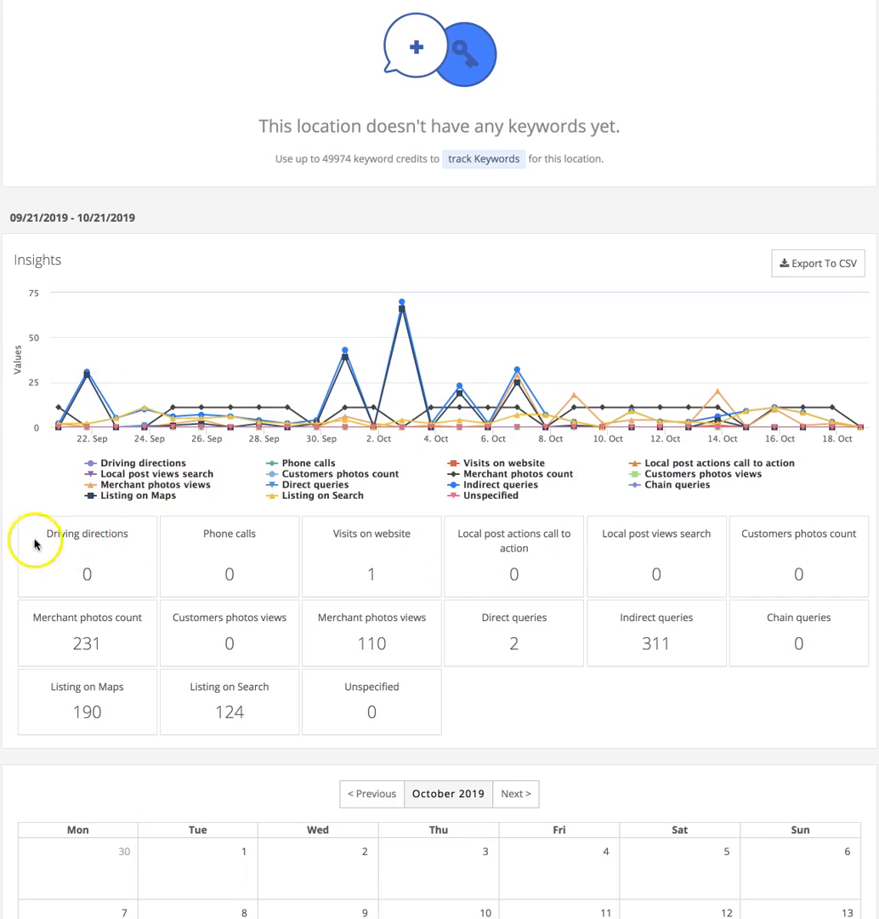
{"action": "mouse_move", "coordinate": [84, 543]}
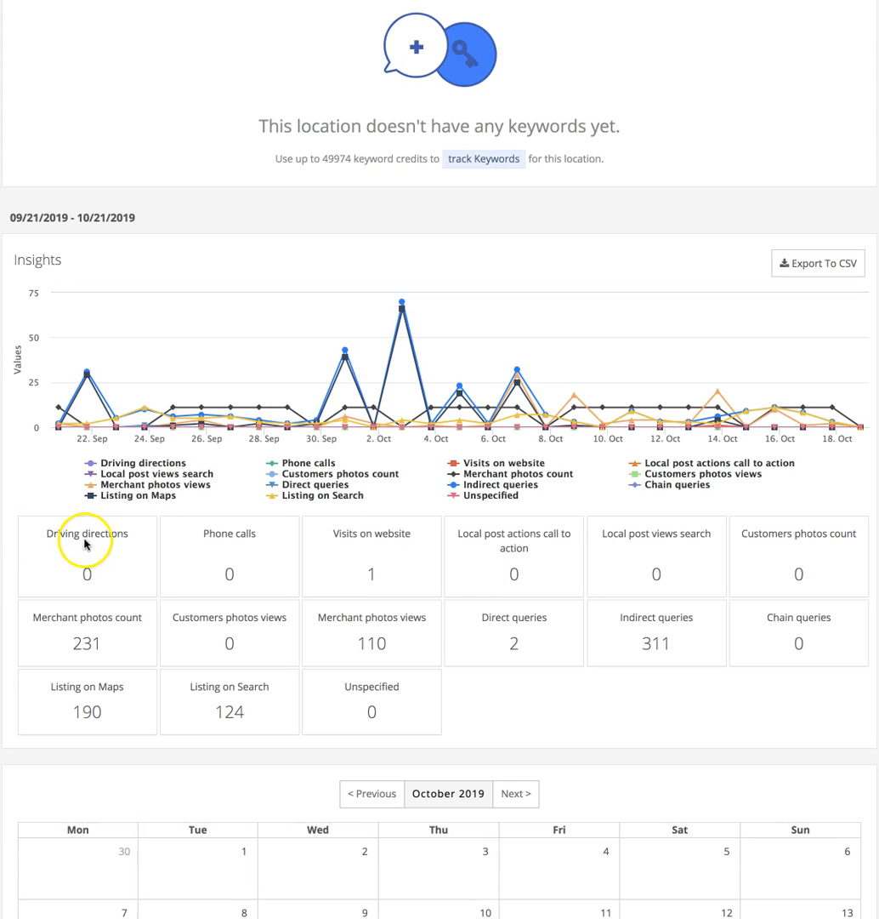
{"action": "mouse_move", "coordinate": [63, 478]}
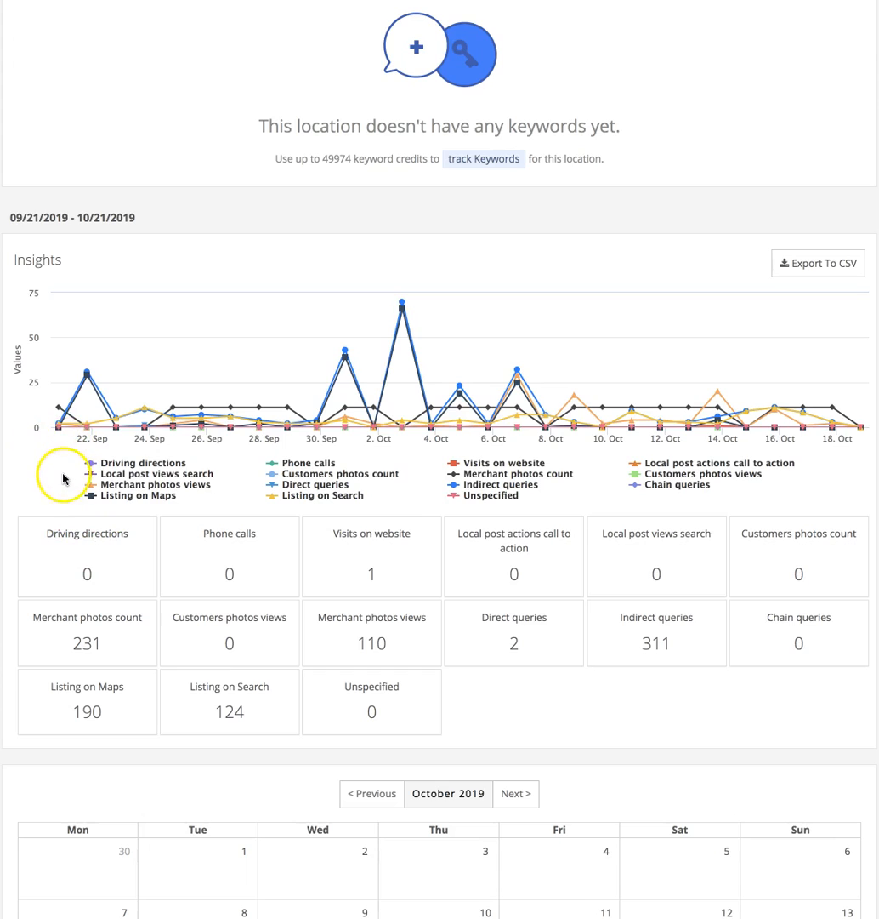
{"action": "mouse_move", "coordinate": [89, 542]}
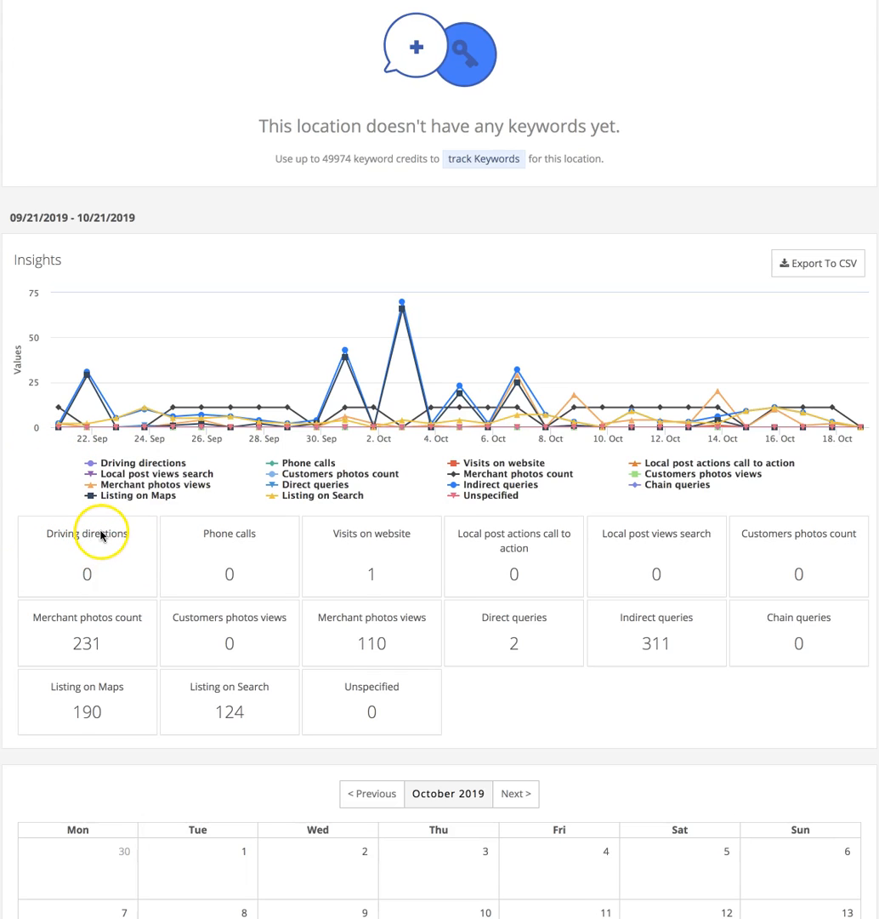
{"action": "mouse_move", "coordinate": [183, 529]}
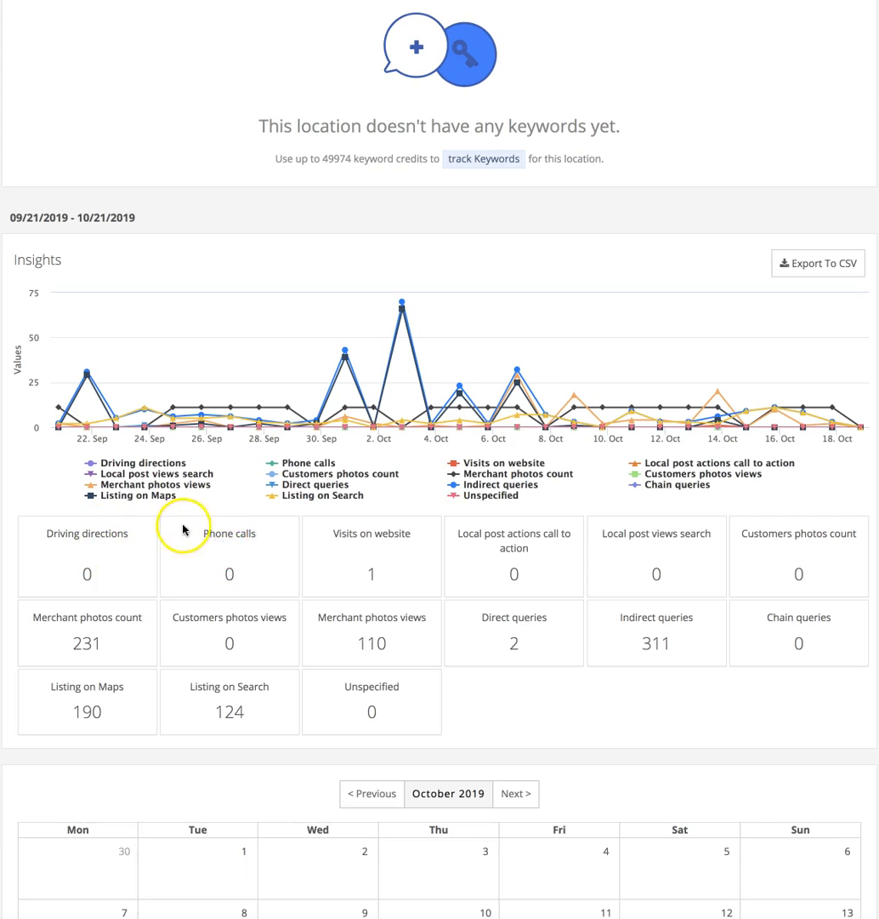
{"action": "mouse_move", "coordinate": [204, 548]}
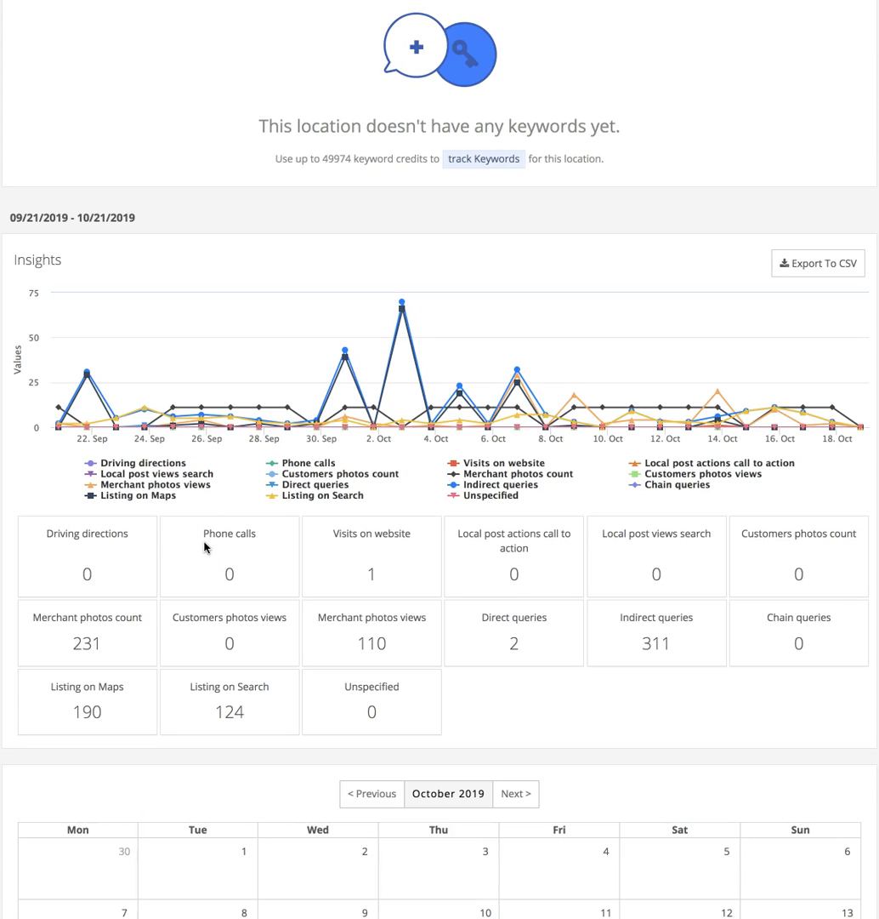
{"action": "mouse_move", "coordinate": [225, 529]}
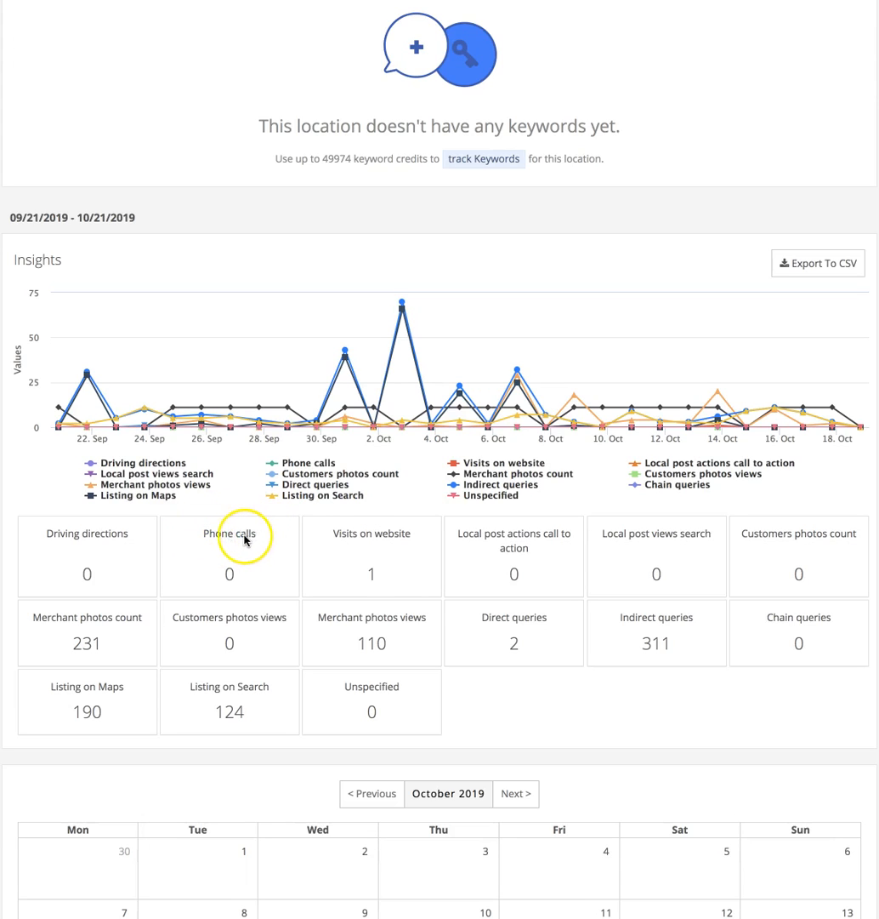
{"action": "mouse_move", "coordinate": [244, 554]}
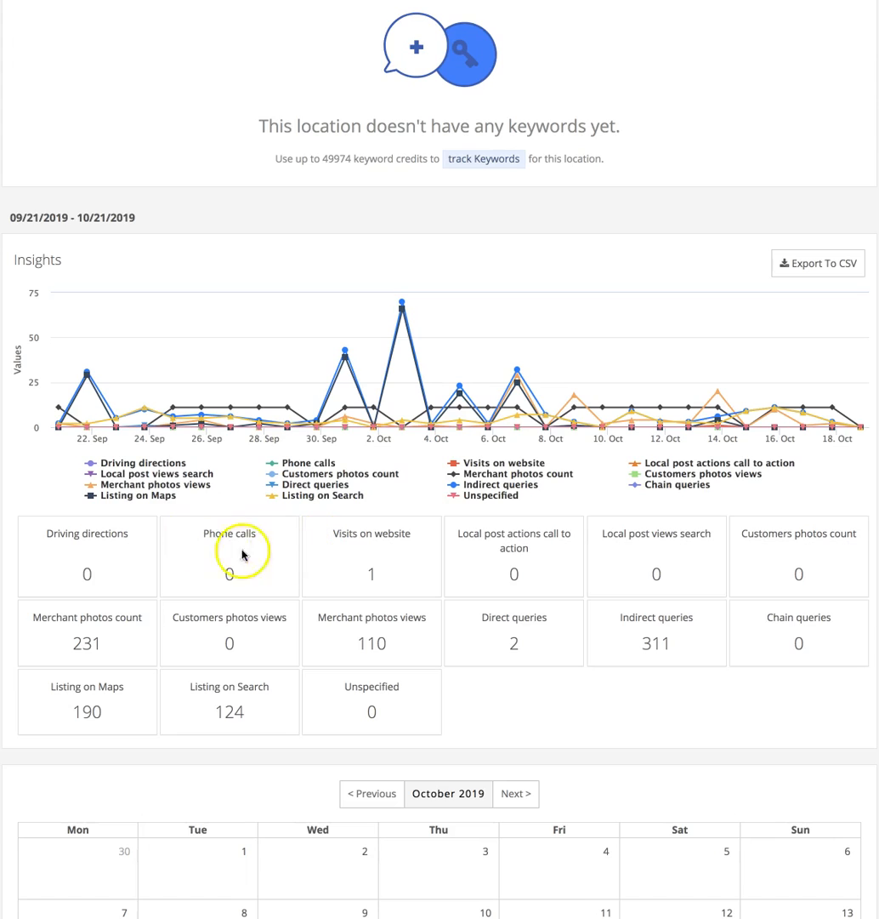
{"action": "mouse_move", "coordinate": [281, 558]}
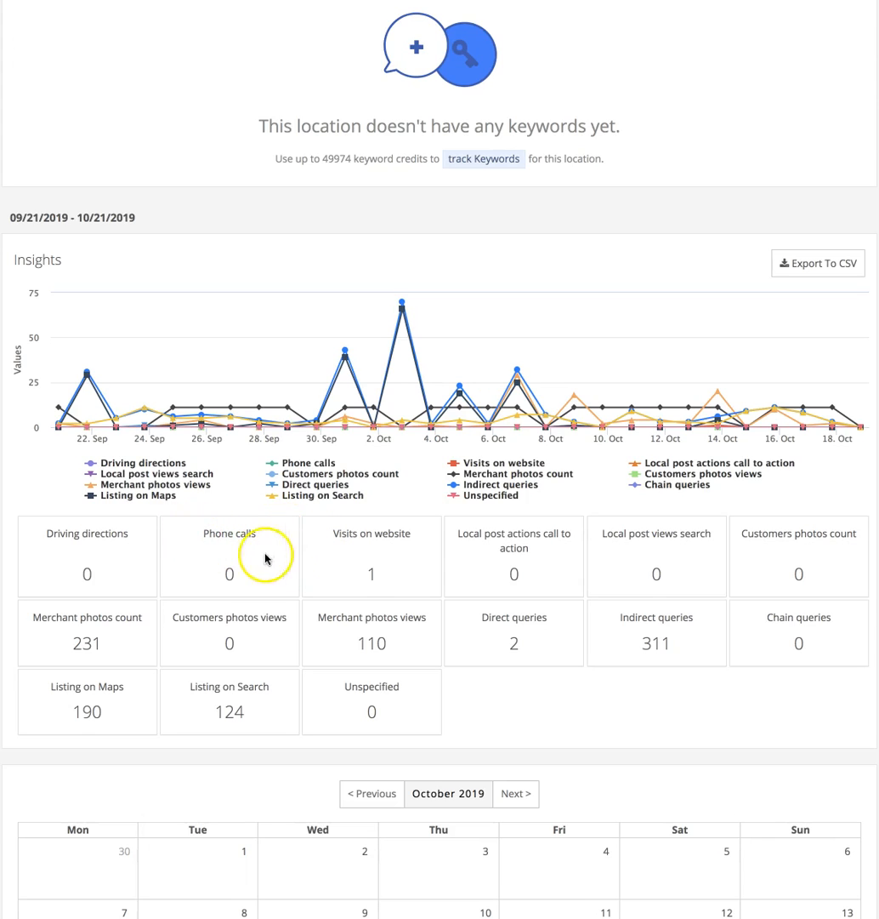
{"action": "mouse_move", "coordinate": [431, 536]}
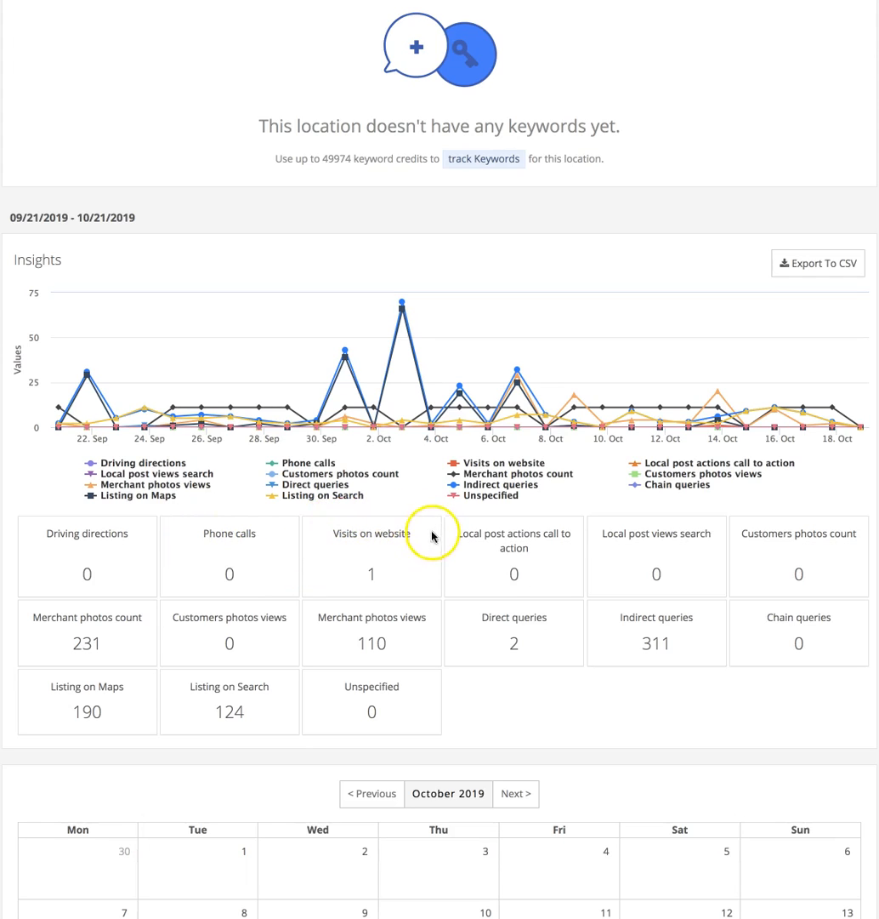
{"action": "mouse_move", "coordinate": [341, 545]}
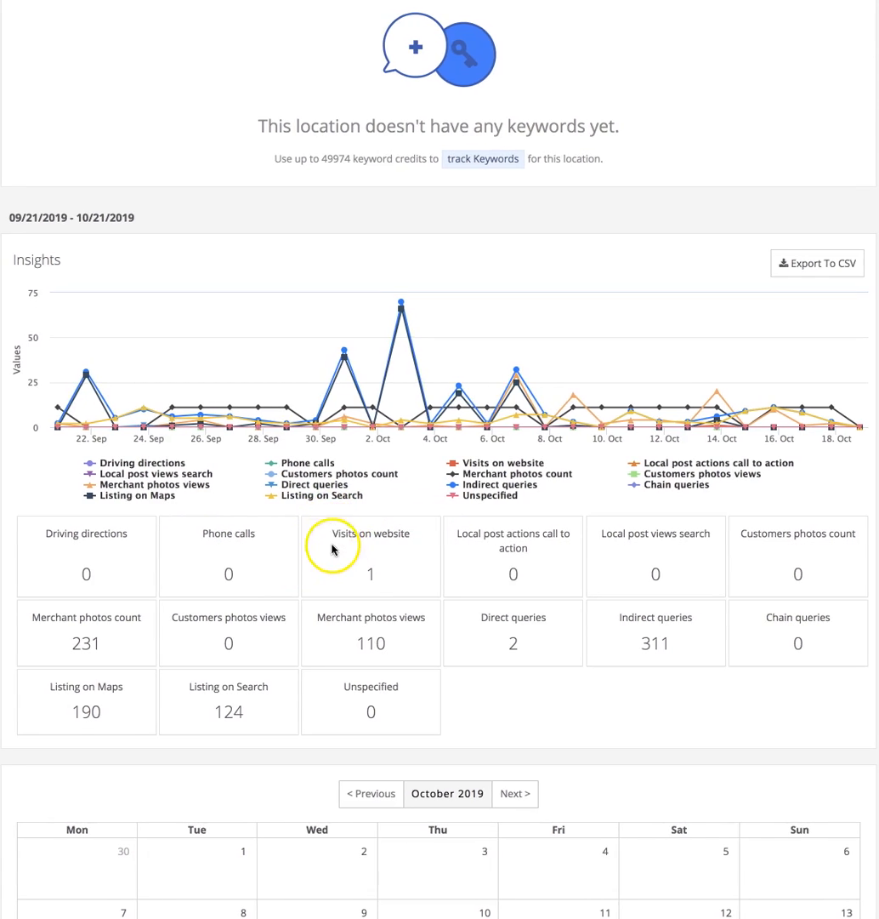
{"action": "mouse_move", "coordinate": [531, 542]}
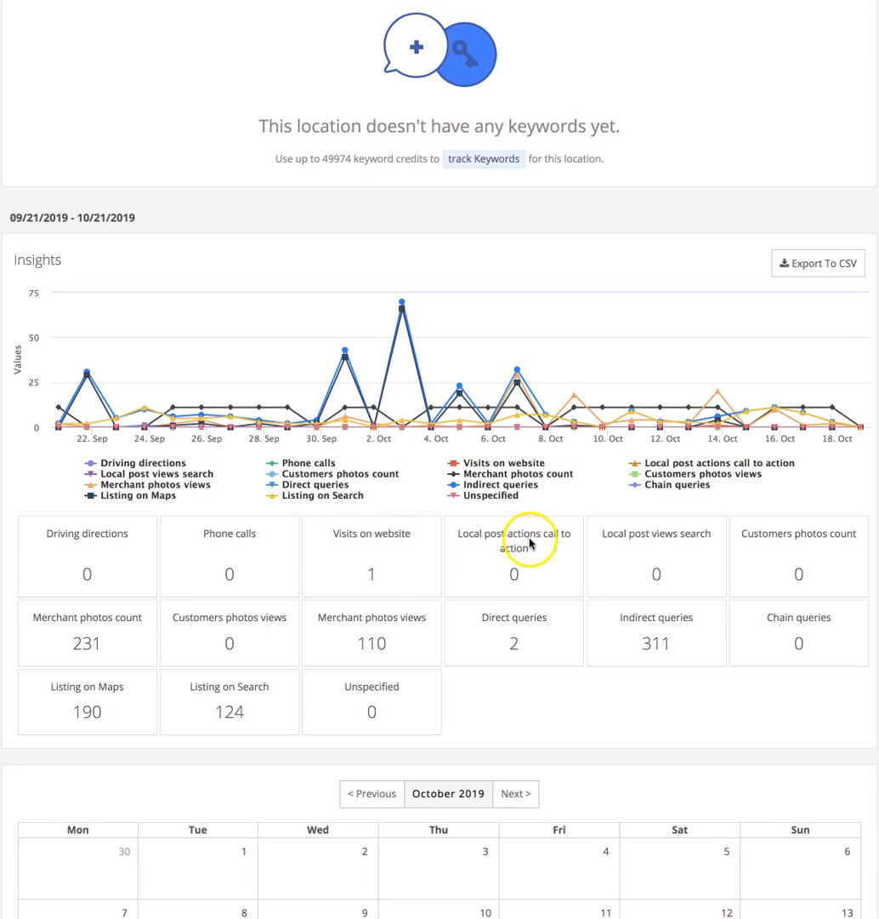
{"action": "mouse_move", "coordinate": [573, 556]}
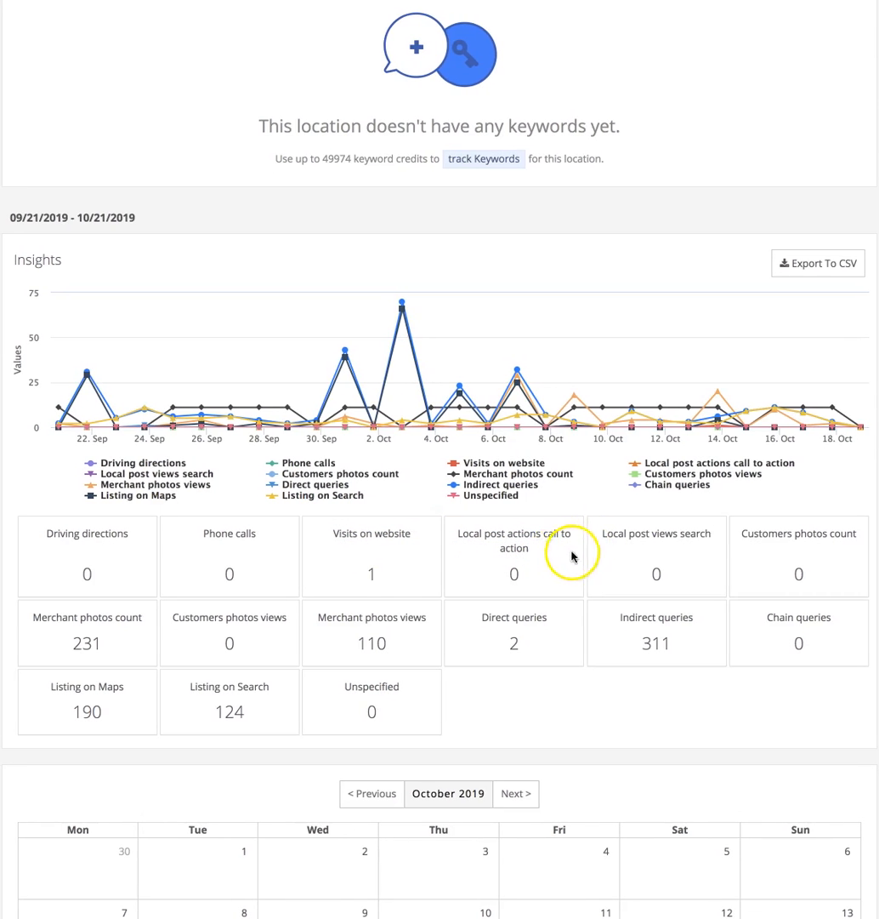
{"action": "mouse_move", "coordinate": [524, 546]}
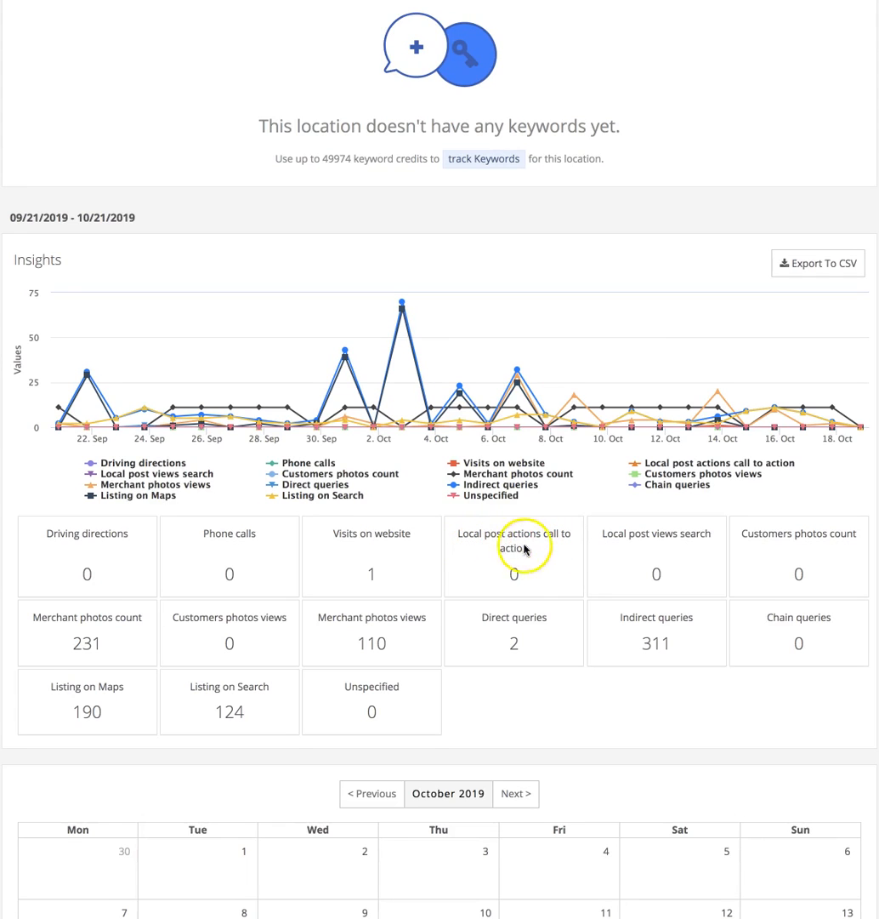
{"action": "mouse_move", "coordinate": [657, 545]}
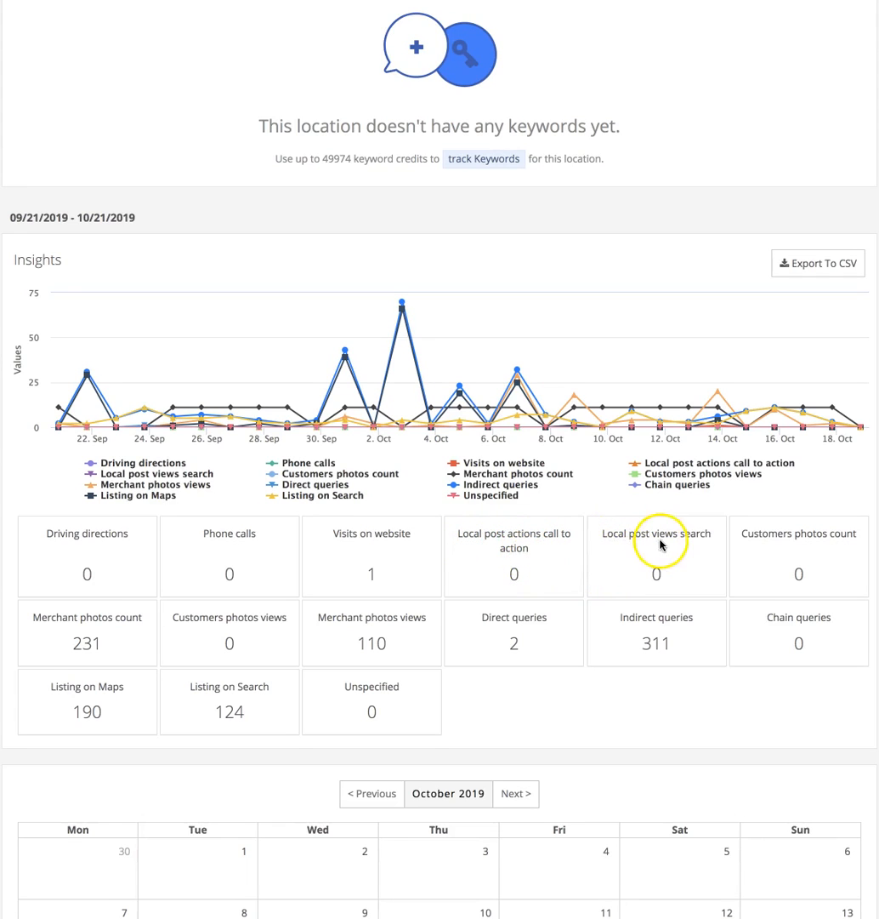
{"action": "mouse_move", "coordinate": [678, 545]}
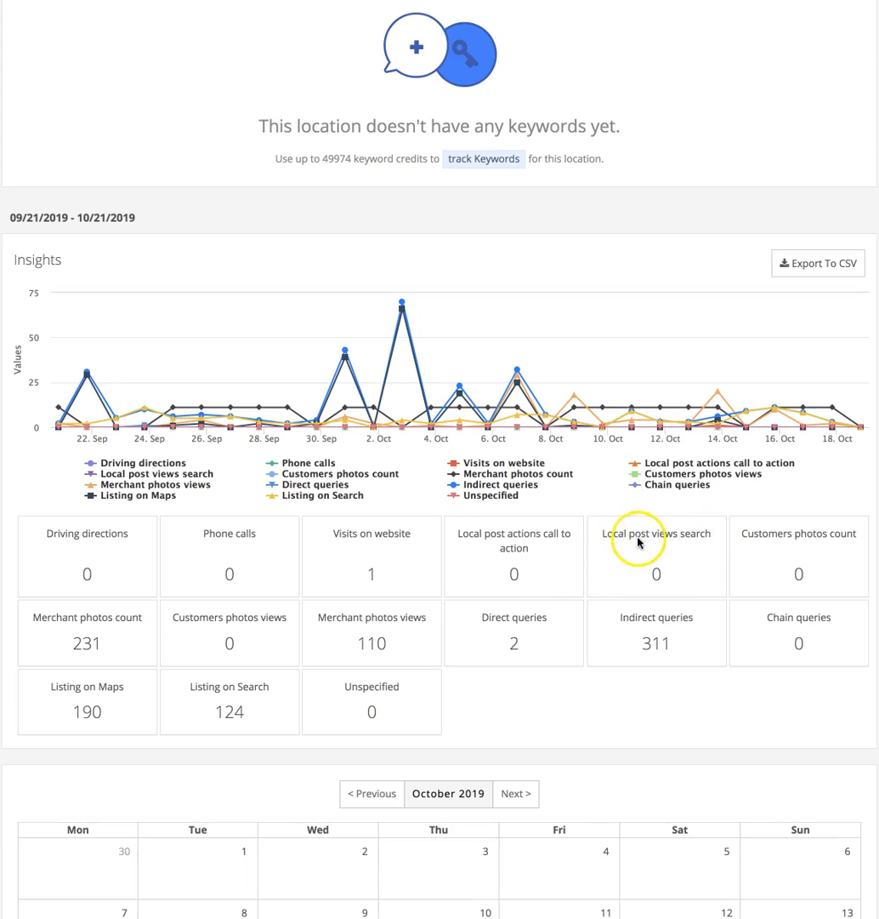
{"action": "mouse_move", "coordinate": [680, 547]}
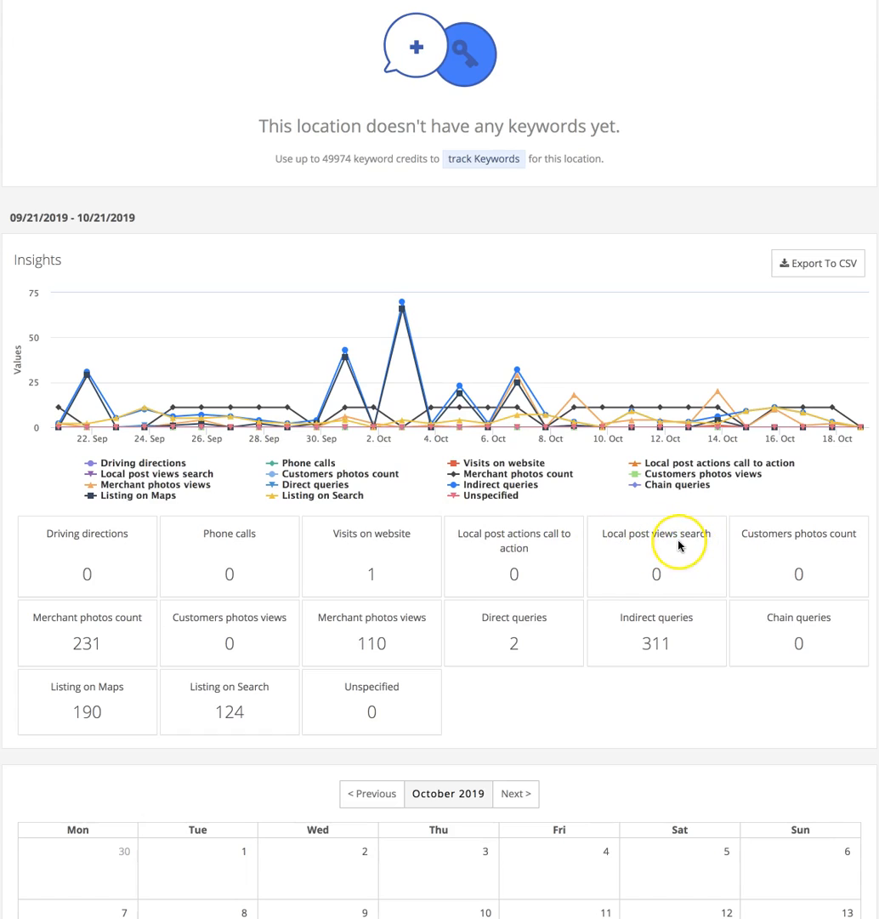
{"action": "mouse_move", "coordinate": [678, 546]}
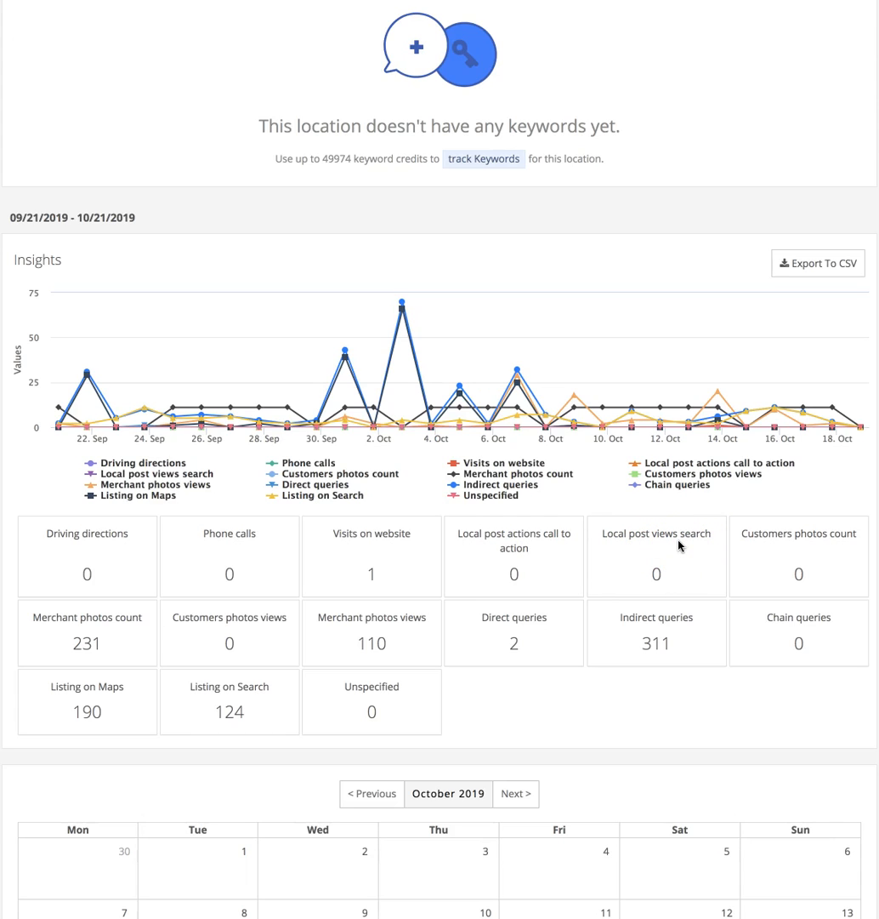
{"action": "mouse_move", "coordinate": [780, 547]}
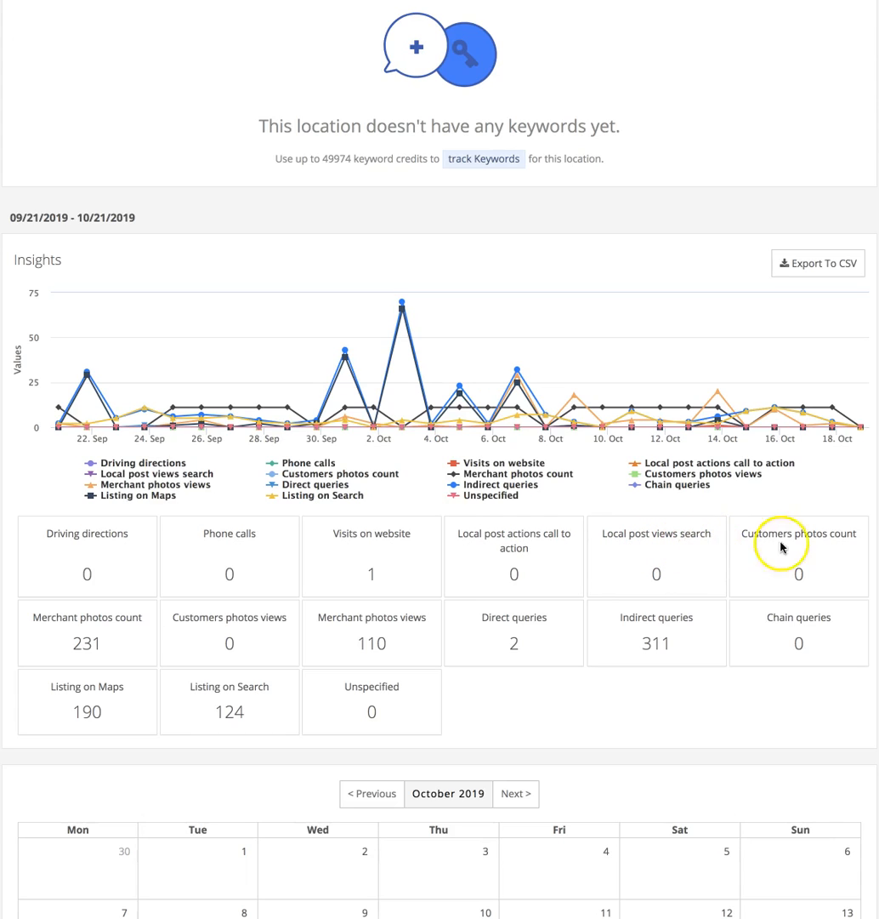
{"action": "mouse_move", "coordinate": [856, 545]}
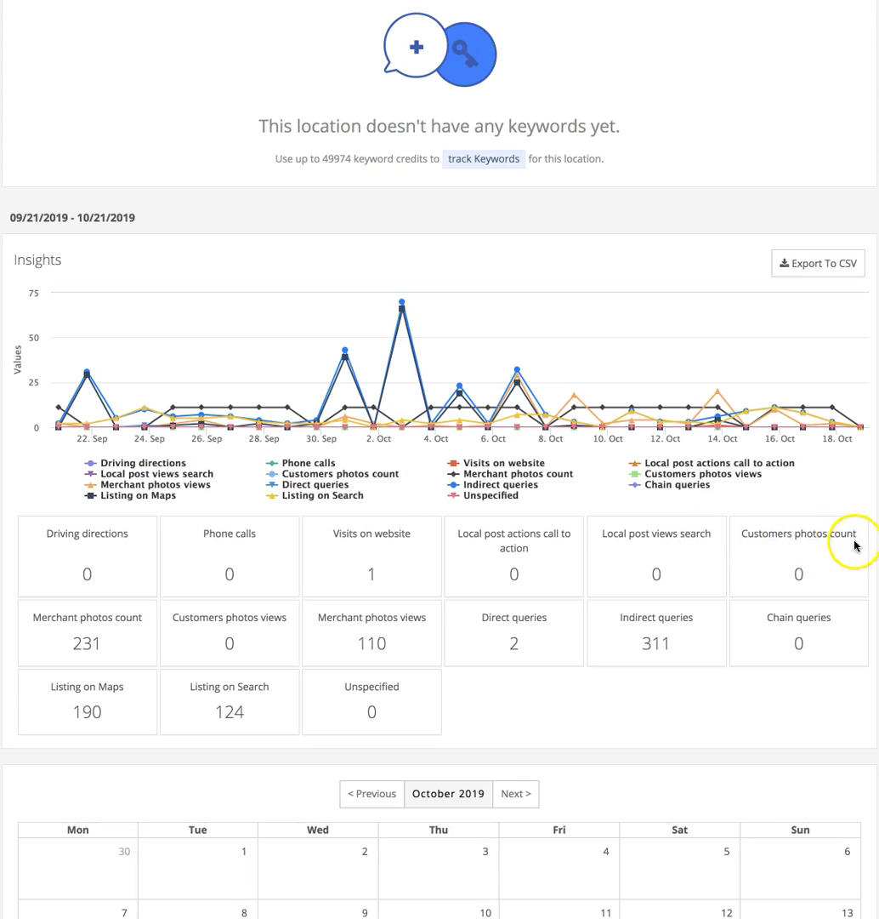
{"action": "mouse_move", "coordinate": [30, 632]}
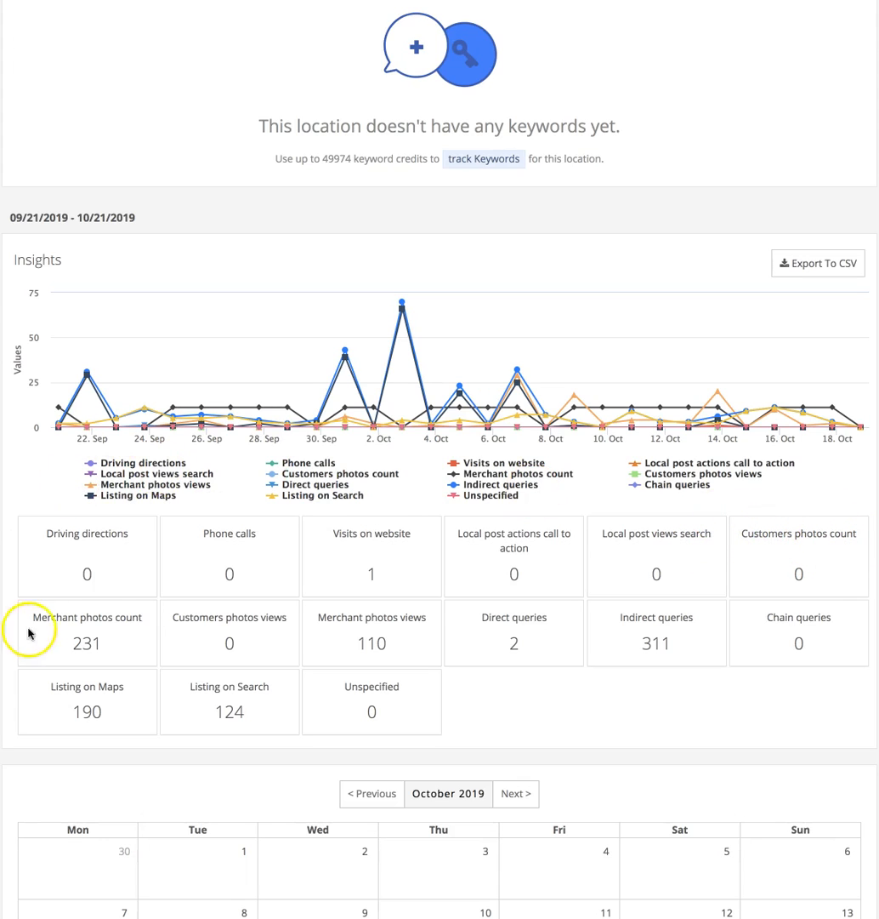
{"action": "mouse_move", "coordinate": [82, 619]}
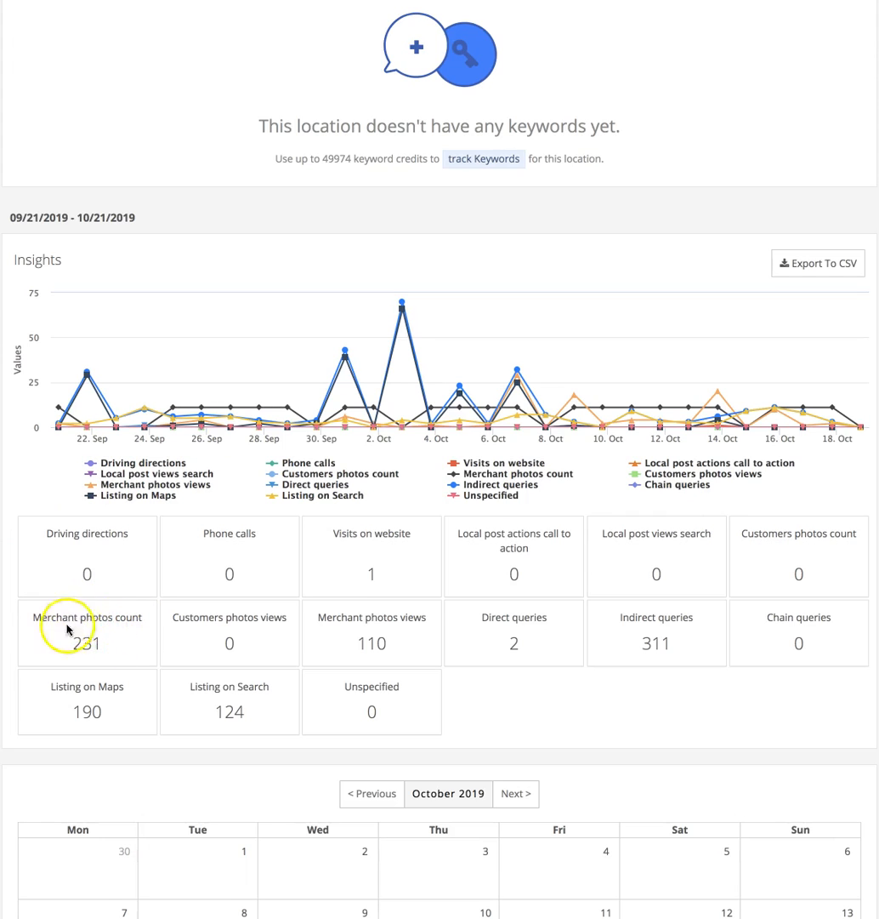
{"action": "mouse_move", "coordinate": [102, 626]}
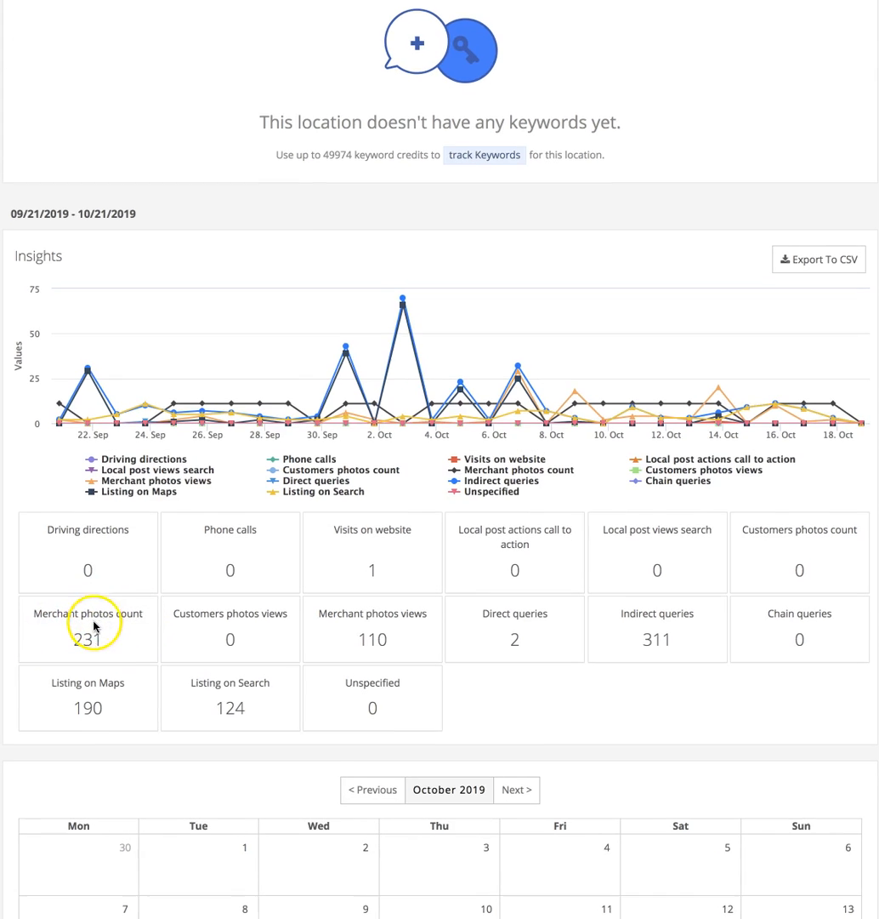
{"action": "mouse_move", "coordinate": [247, 634]}
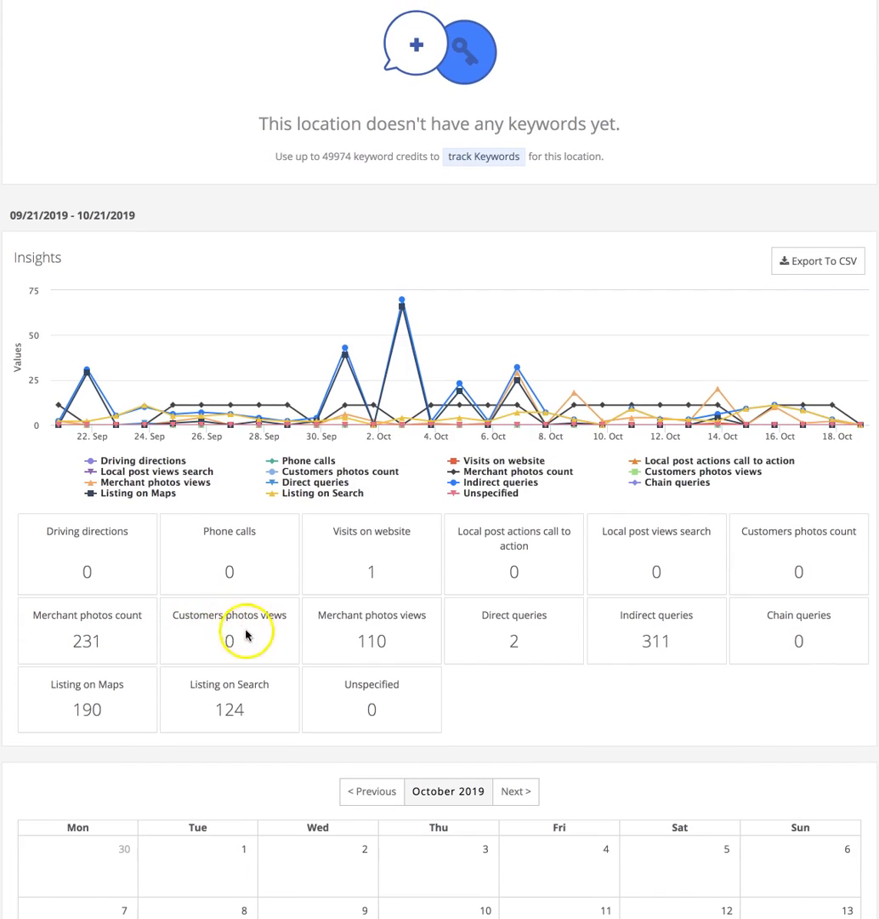
{"action": "mouse_move", "coordinate": [223, 631]}
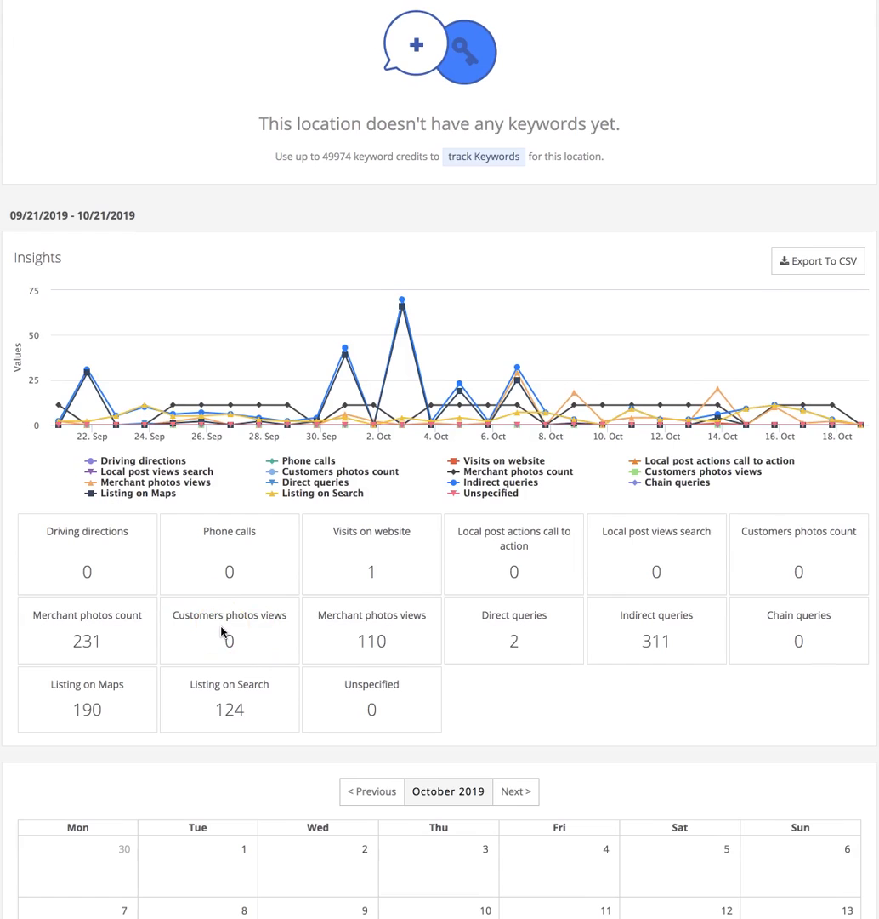
{"action": "mouse_move", "coordinate": [325, 630]}
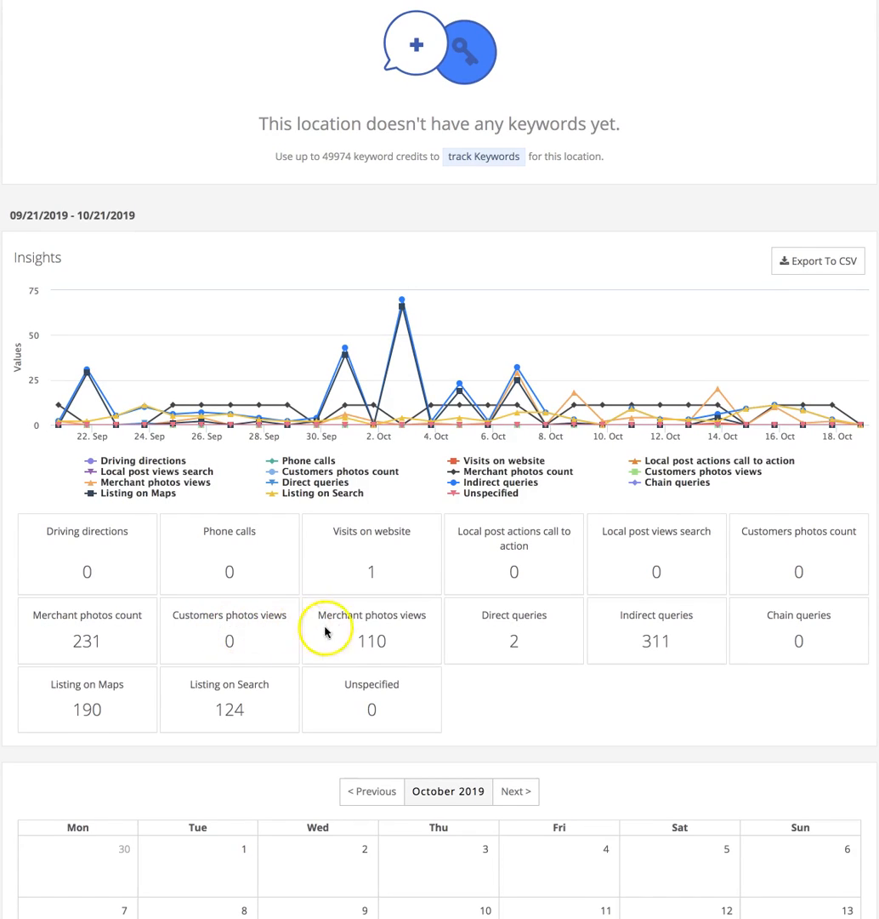
{"action": "mouse_move", "coordinate": [368, 617]}
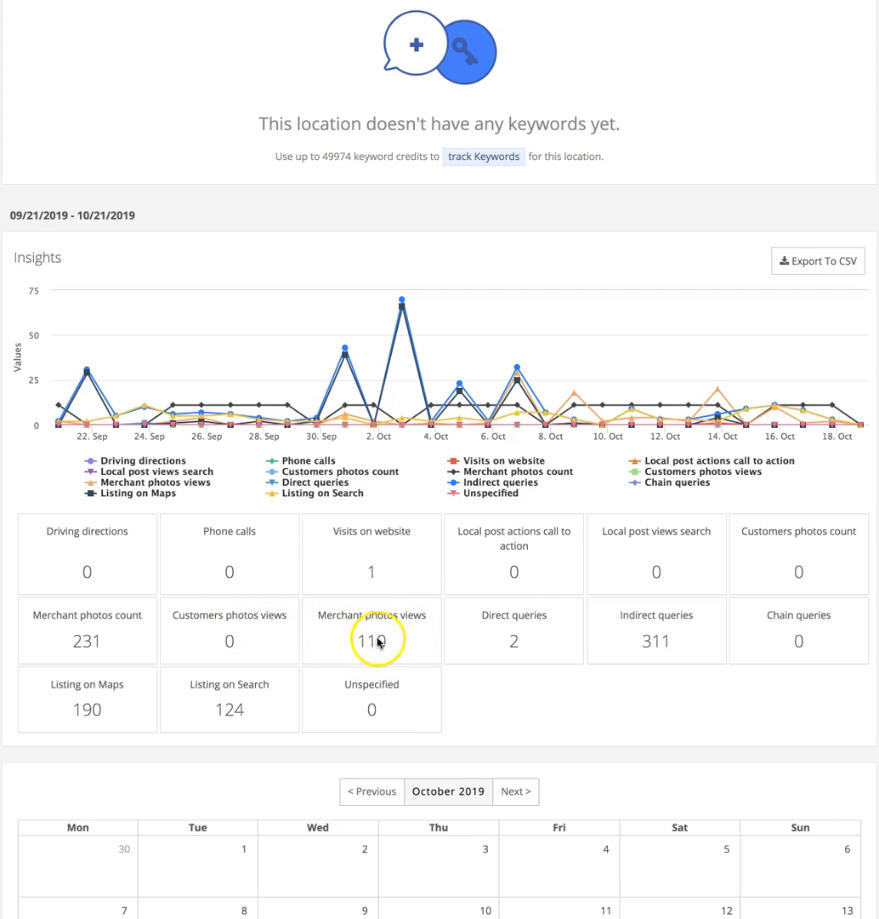
{"action": "mouse_move", "coordinate": [544, 665]}
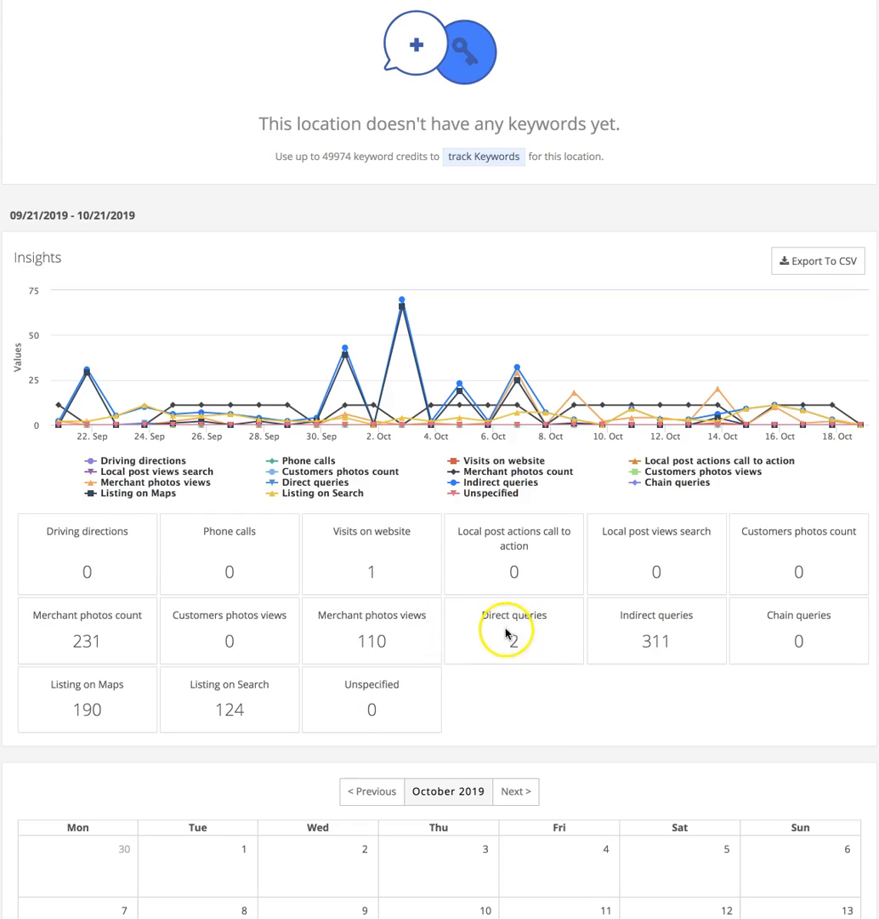
{"action": "mouse_move", "coordinate": [508, 635]}
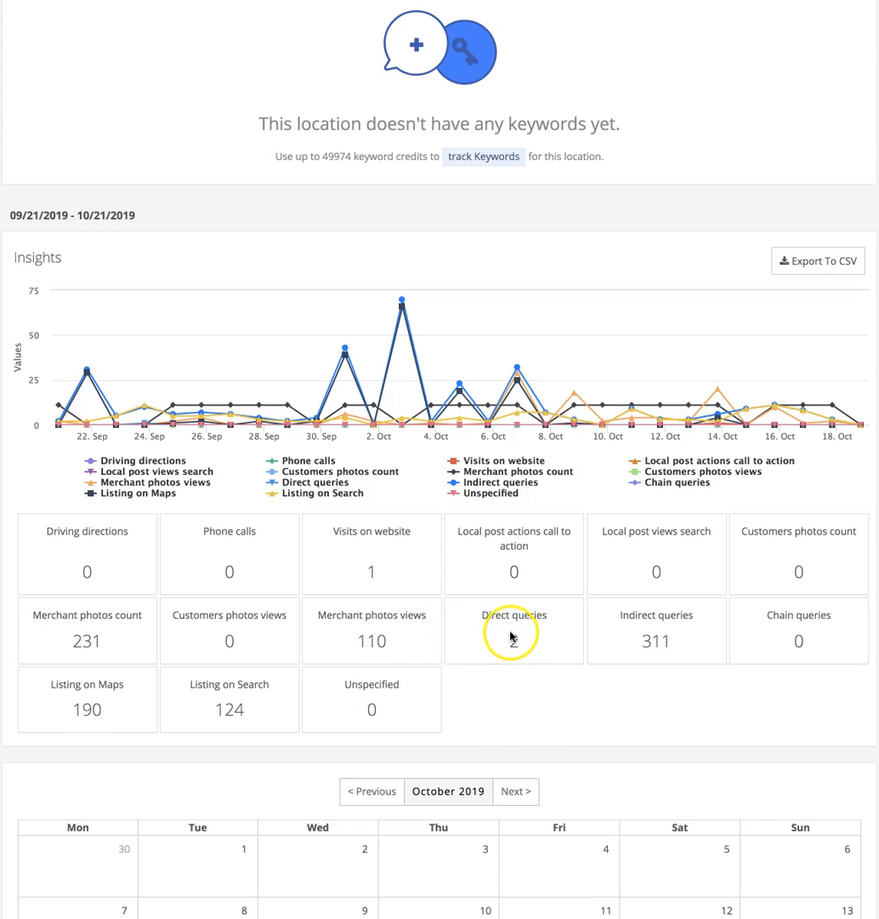
{"action": "mouse_move", "coordinate": [520, 648]}
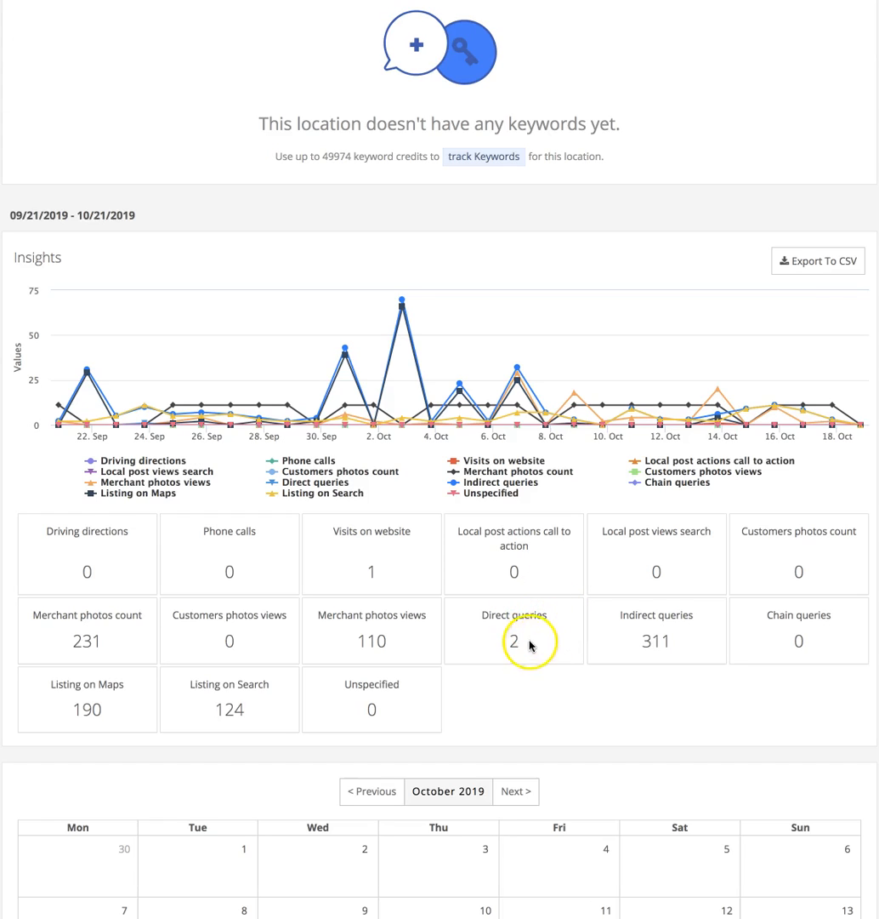
{"action": "mouse_move", "coordinate": [542, 652]}
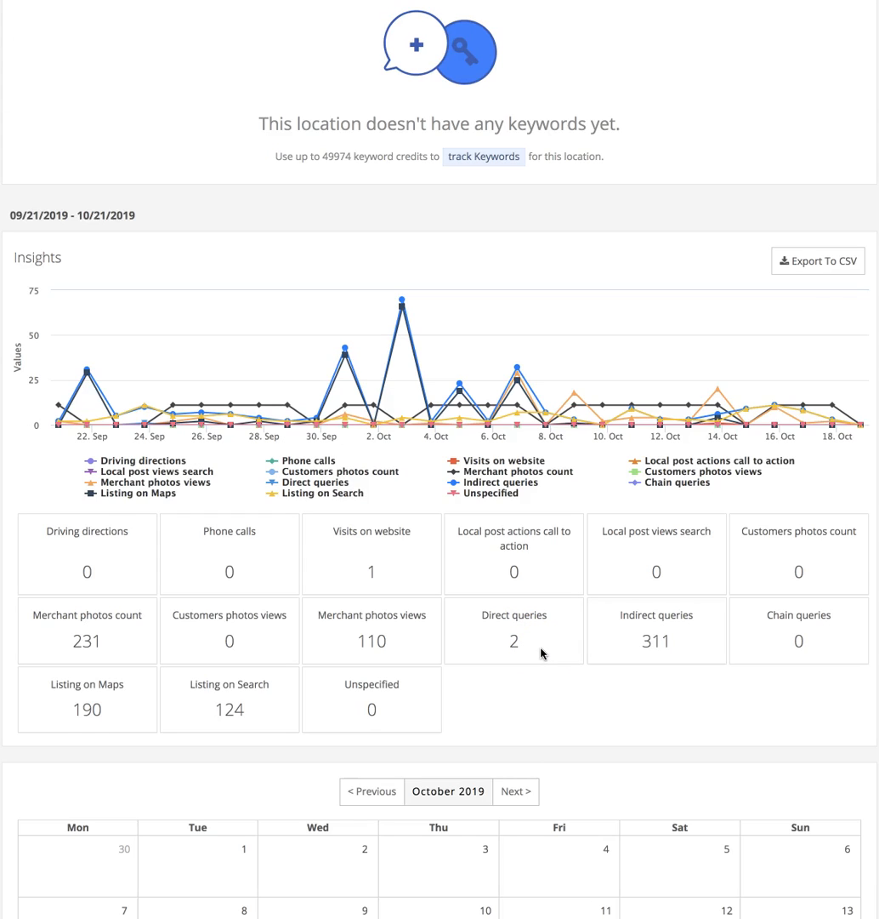
{"action": "left_click", "coordinate": [514, 640]}
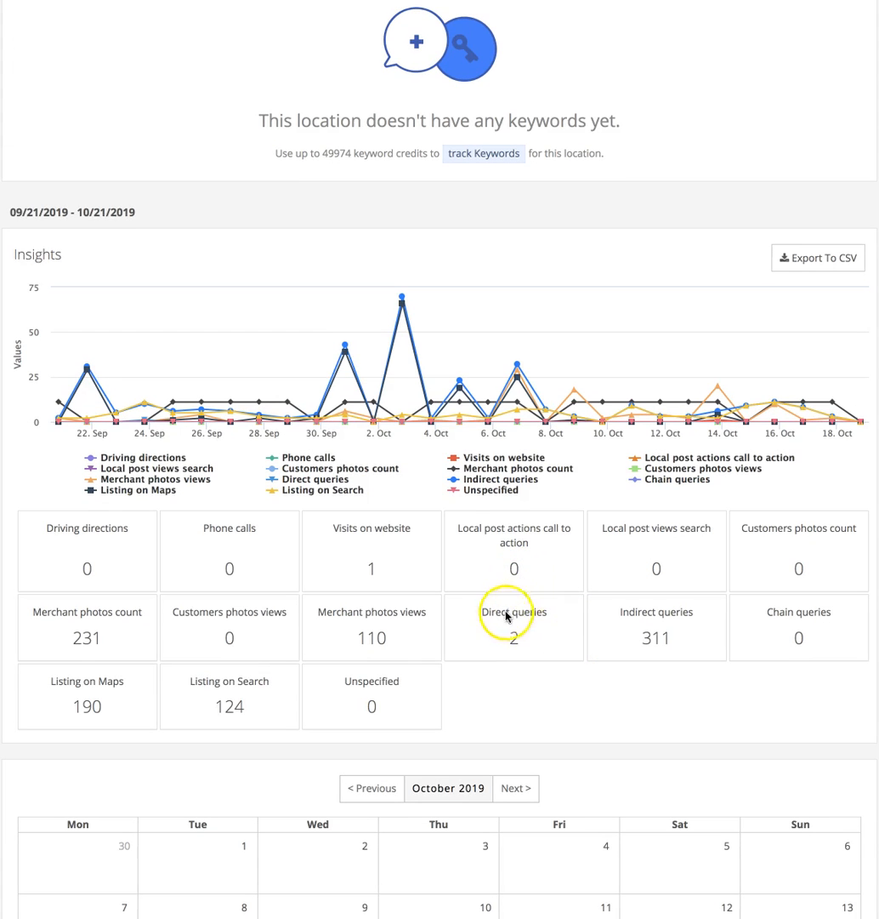
{"action": "mouse_move", "coordinate": [586, 690]}
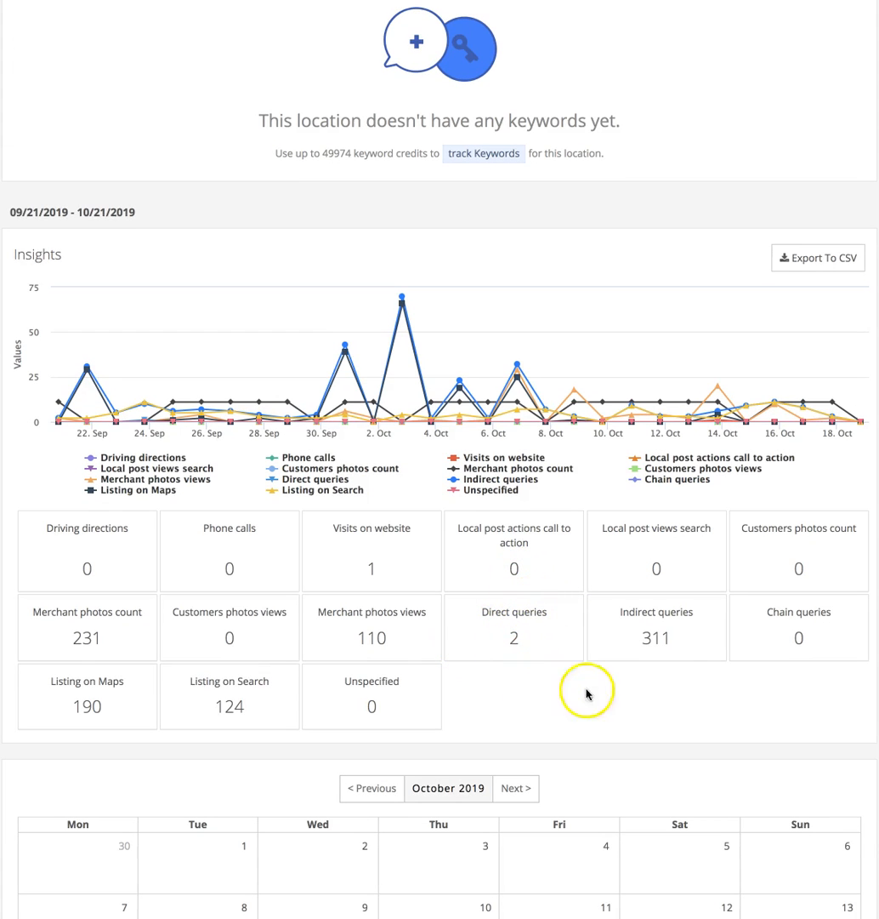
{"action": "mouse_move", "coordinate": [652, 637]}
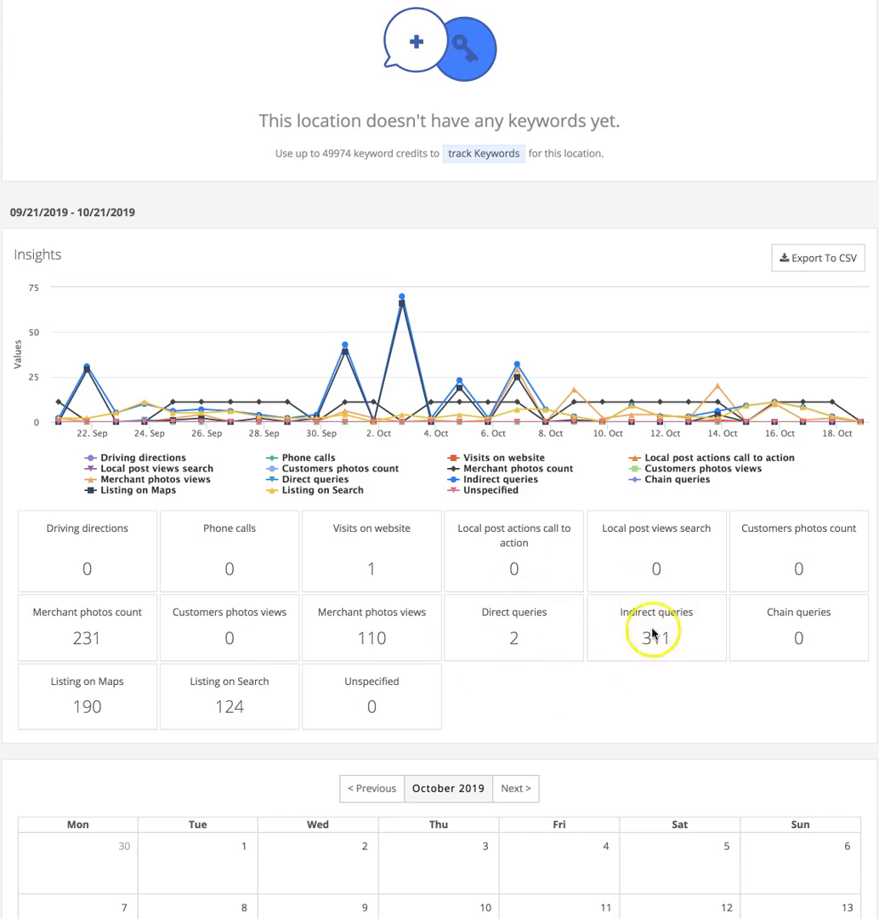
{"action": "mouse_move", "coordinate": [680, 672]}
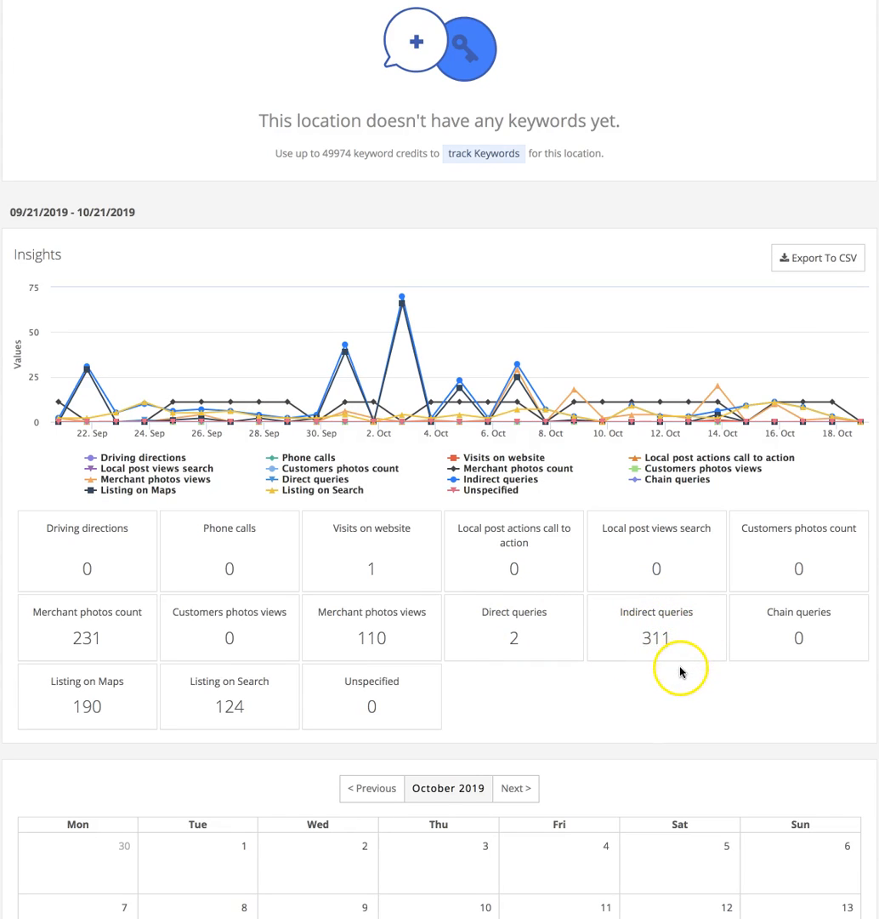
{"action": "mouse_move", "coordinate": [681, 672]}
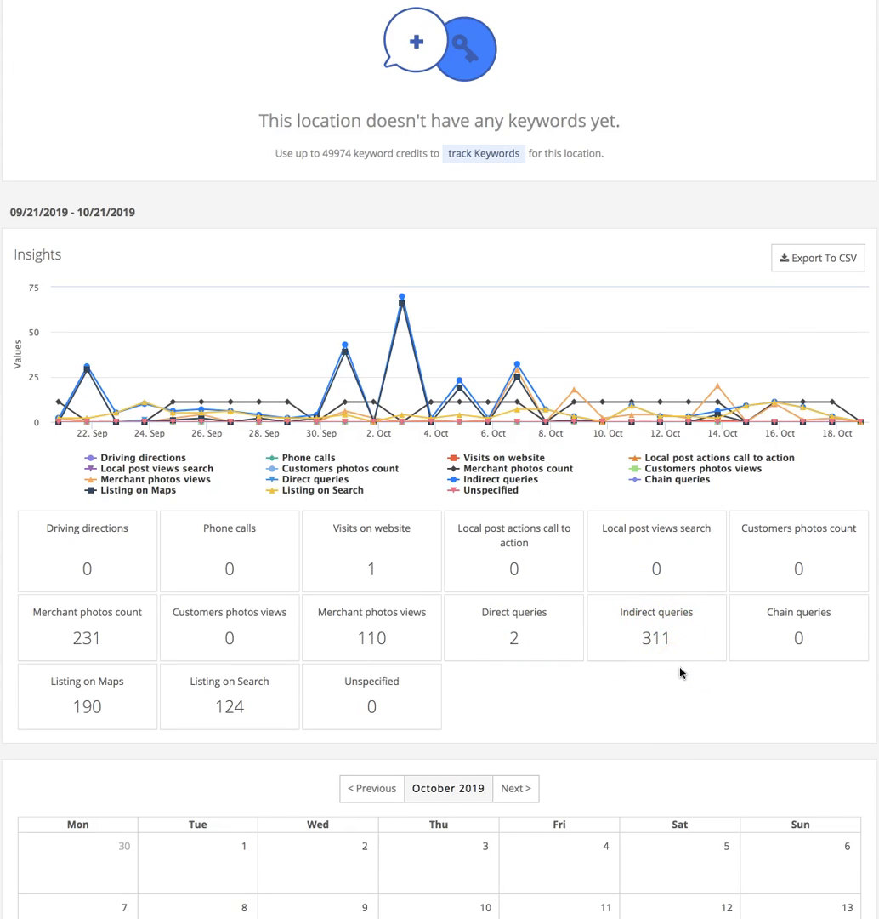
{"action": "mouse_move", "coordinate": [731, 651]}
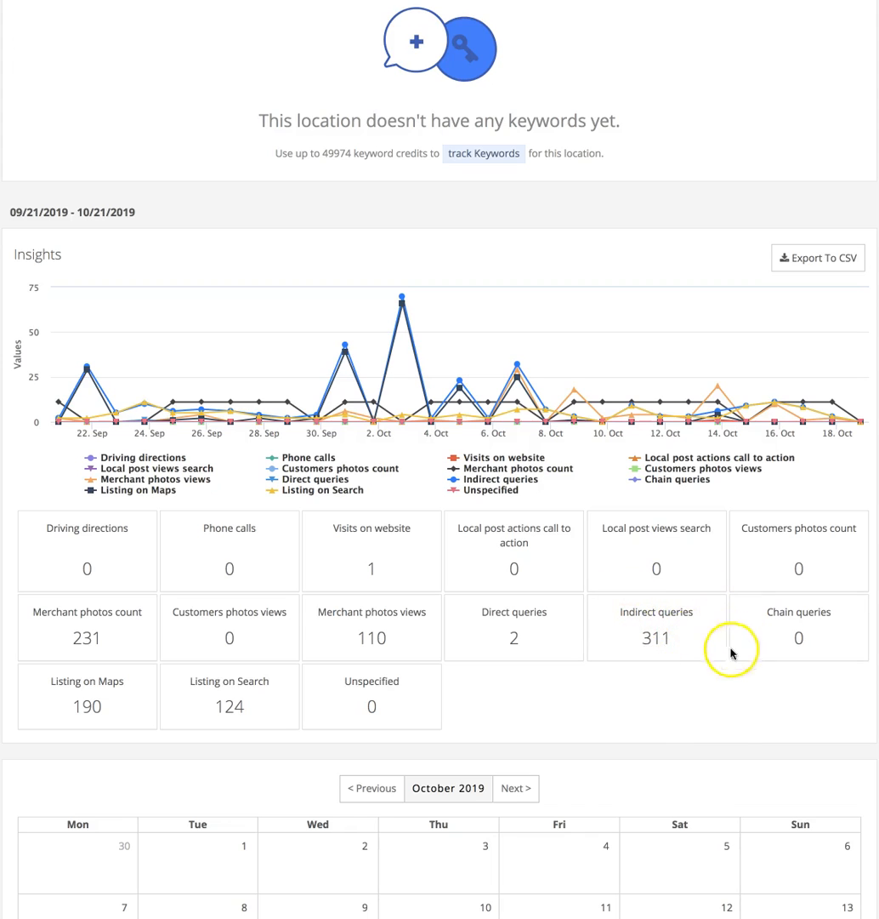
{"action": "mouse_move", "coordinate": [651, 669]}
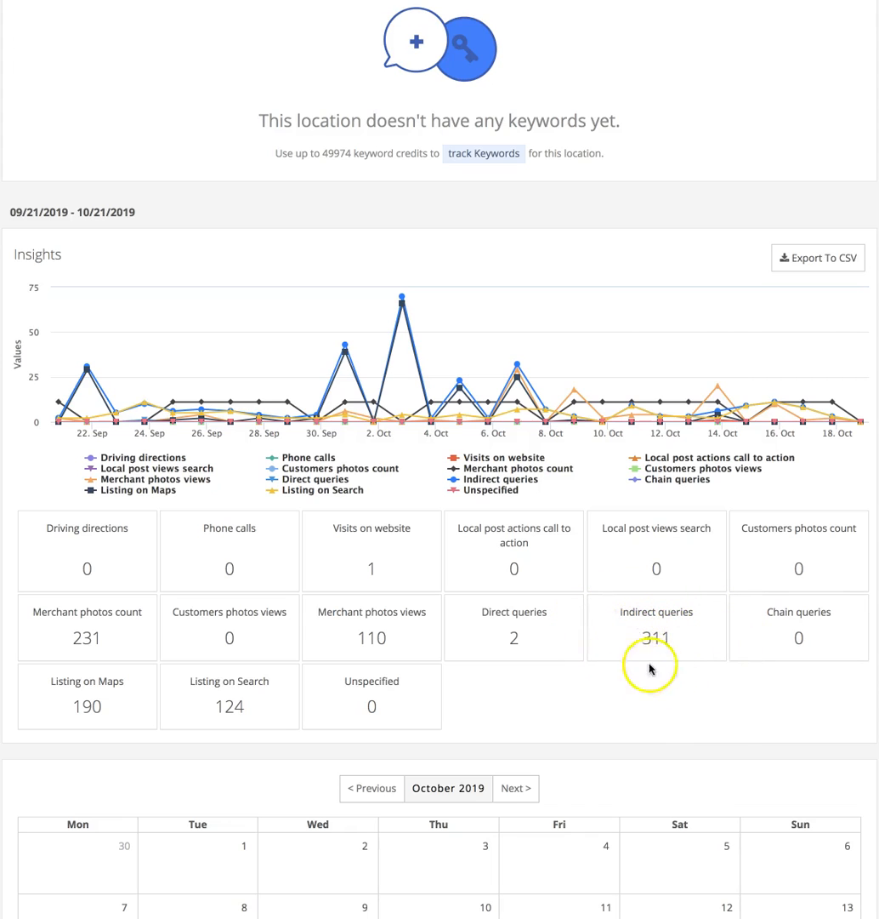
{"action": "mouse_move", "coordinate": [638, 679]}
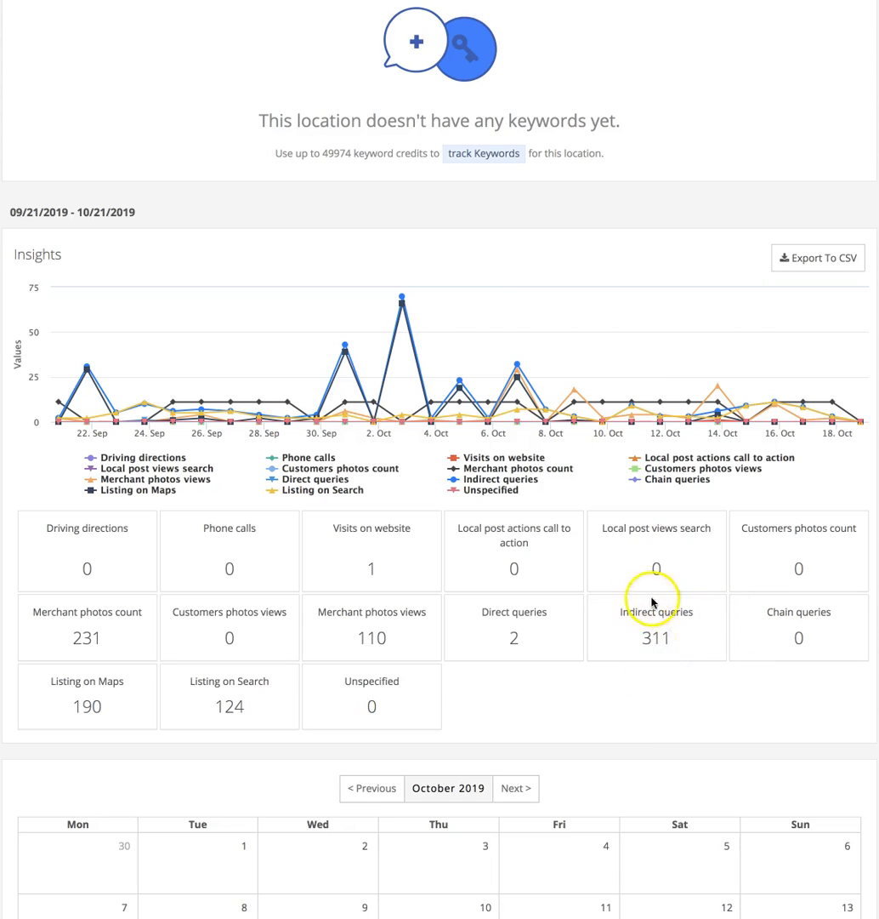
{"action": "mouse_move", "coordinate": [655, 656]}
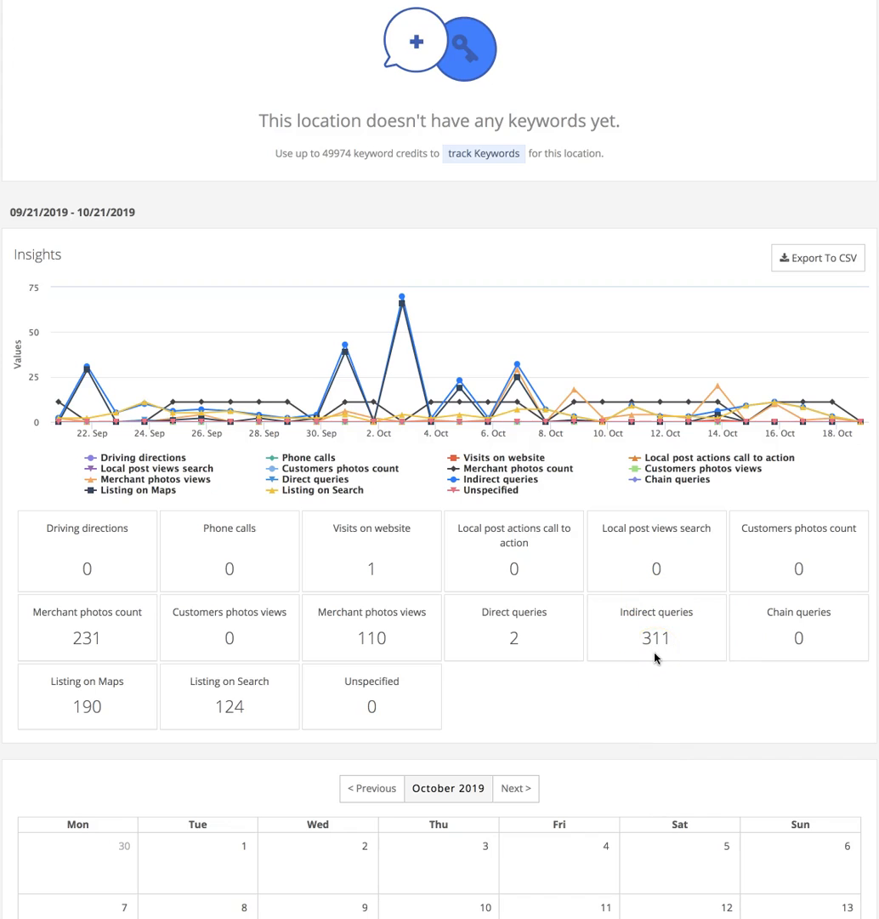
{"action": "left_click", "coordinate": [638, 669]}
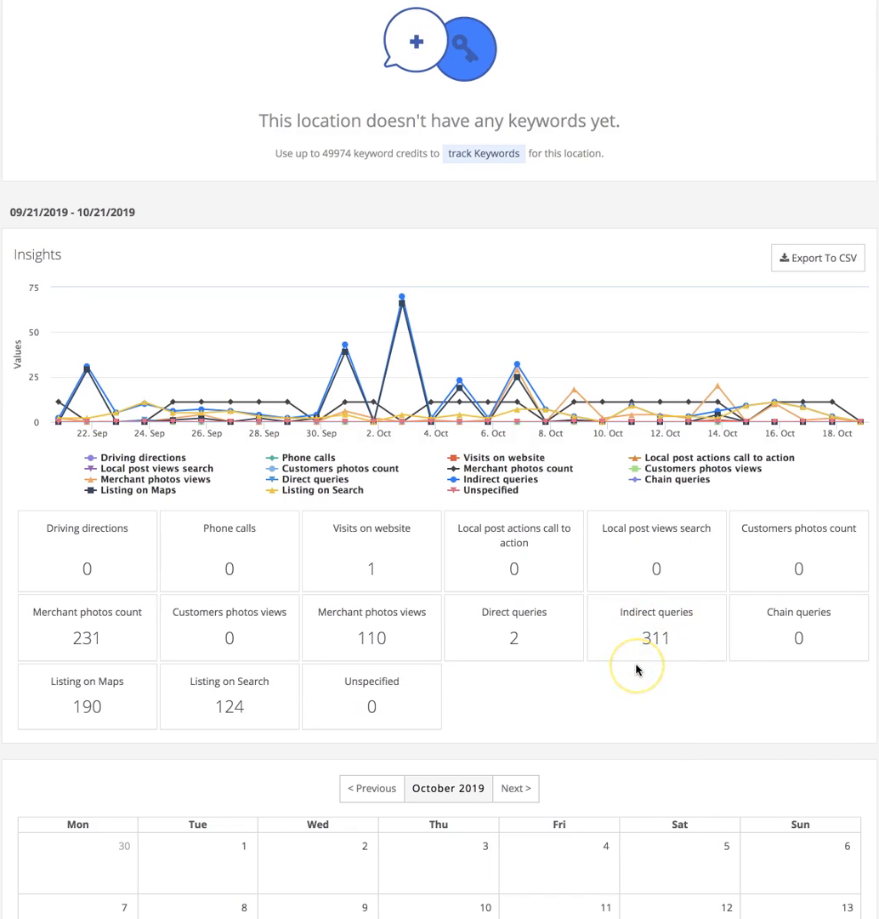
{"action": "mouse_move", "coordinate": [636, 669]}
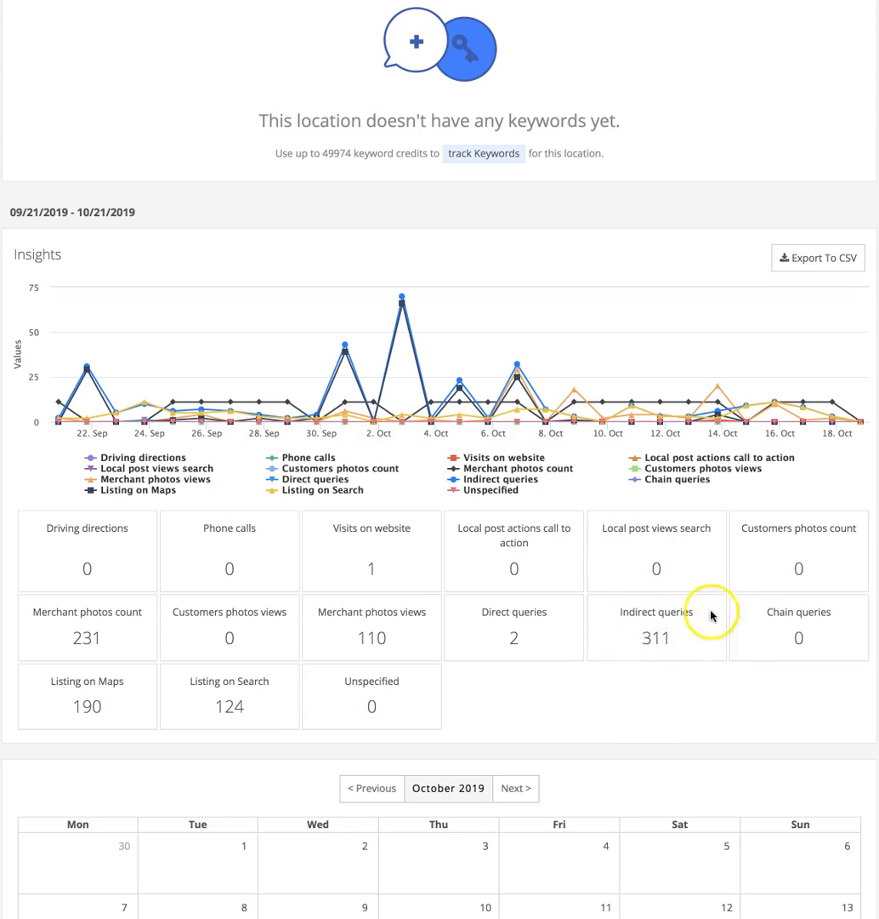
{"action": "mouse_move", "coordinate": [655, 634]}
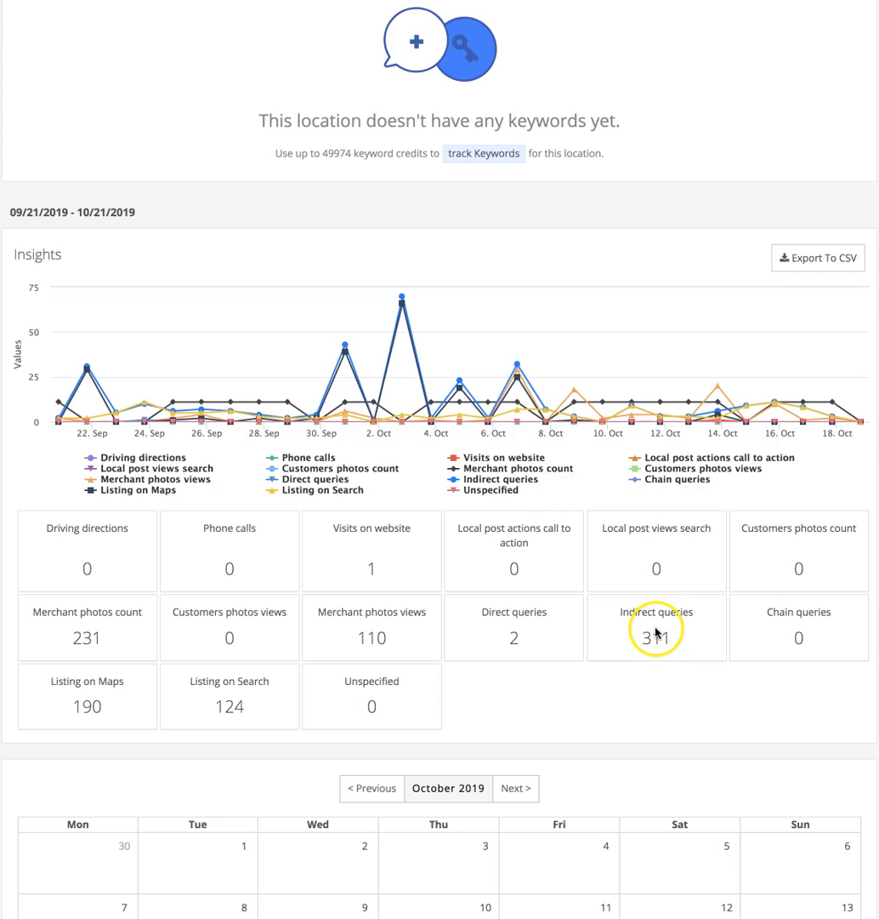
{"action": "mouse_move", "coordinate": [843, 635]}
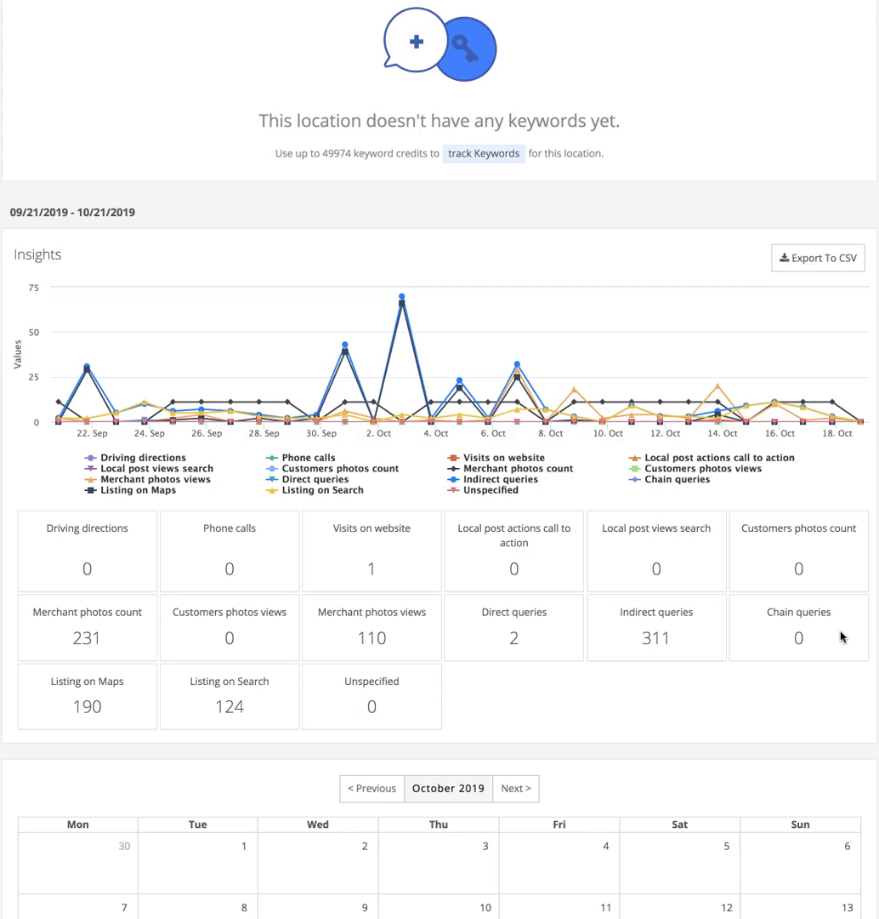
{"action": "mouse_move", "coordinate": [765, 603]}
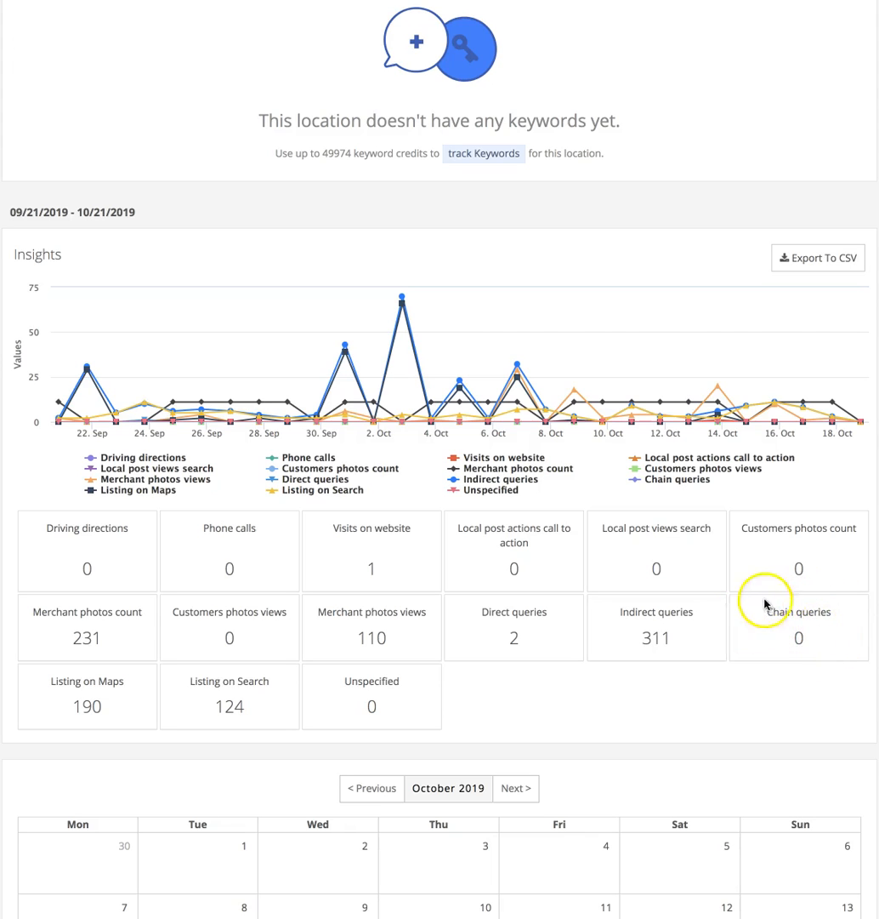
{"action": "mouse_move", "coordinate": [821, 656]}
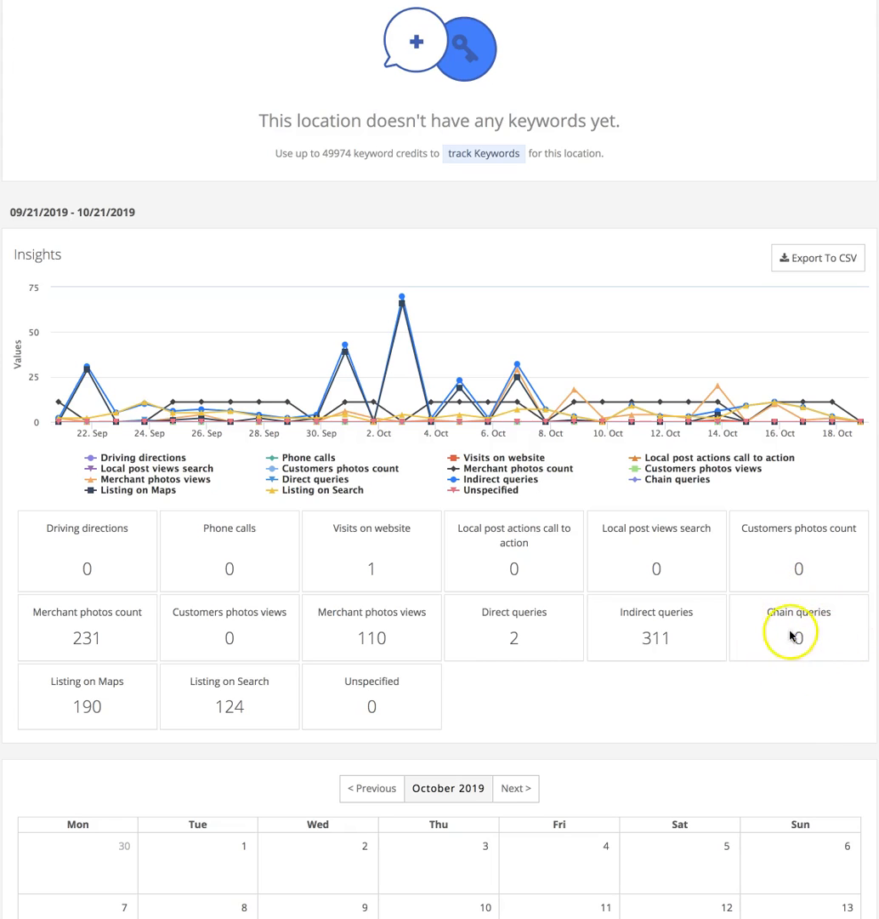
{"action": "mouse_move", "coordinate": [793, 626]}
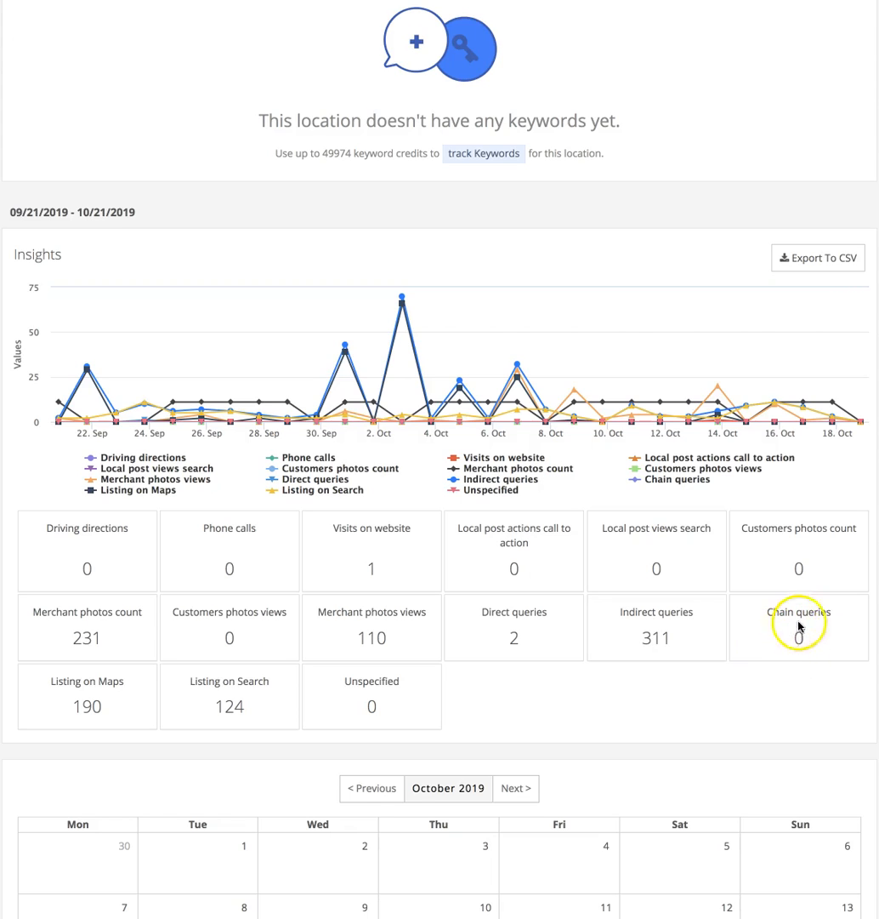
{"action": "mouse_move", "coordinate": [791, 662]}
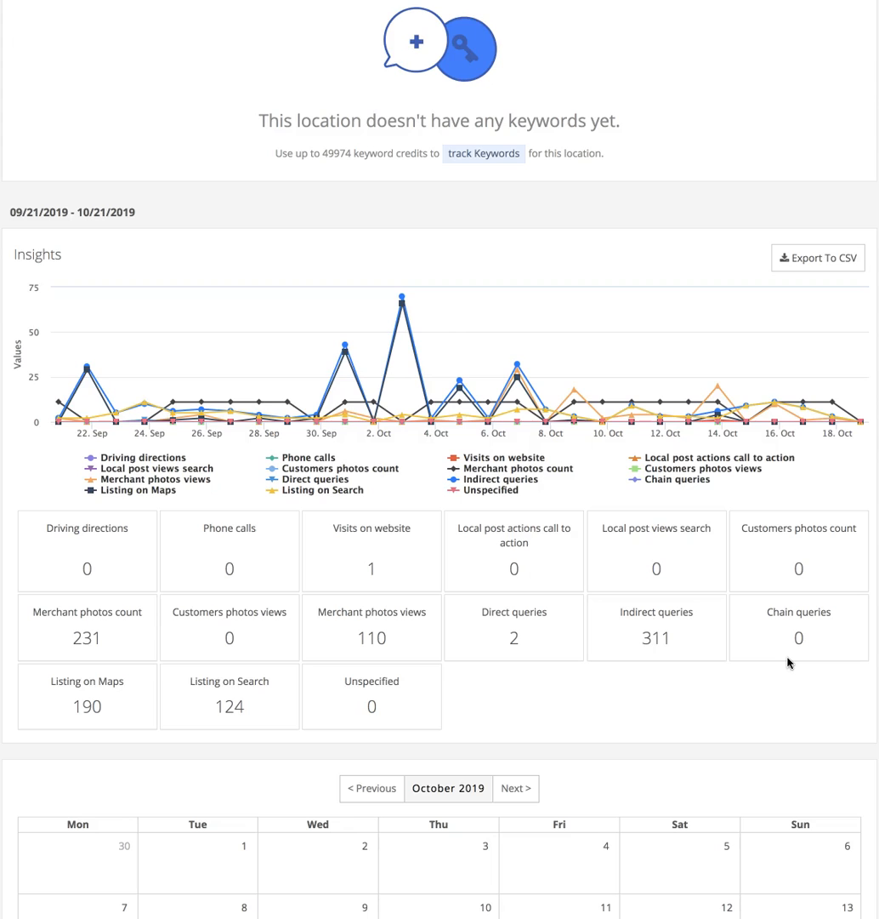
{"action": "mouse_move", "coordinate": [819, 668]}
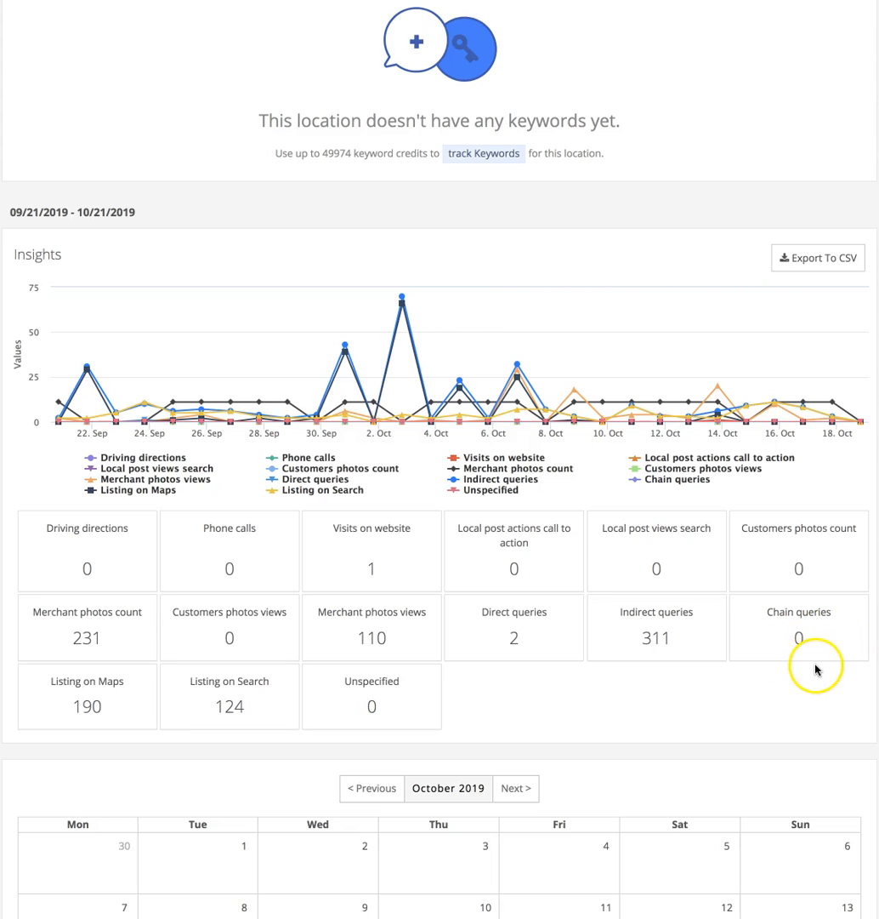
{"action": "mouse_move", "coordinate": [800, 659]}
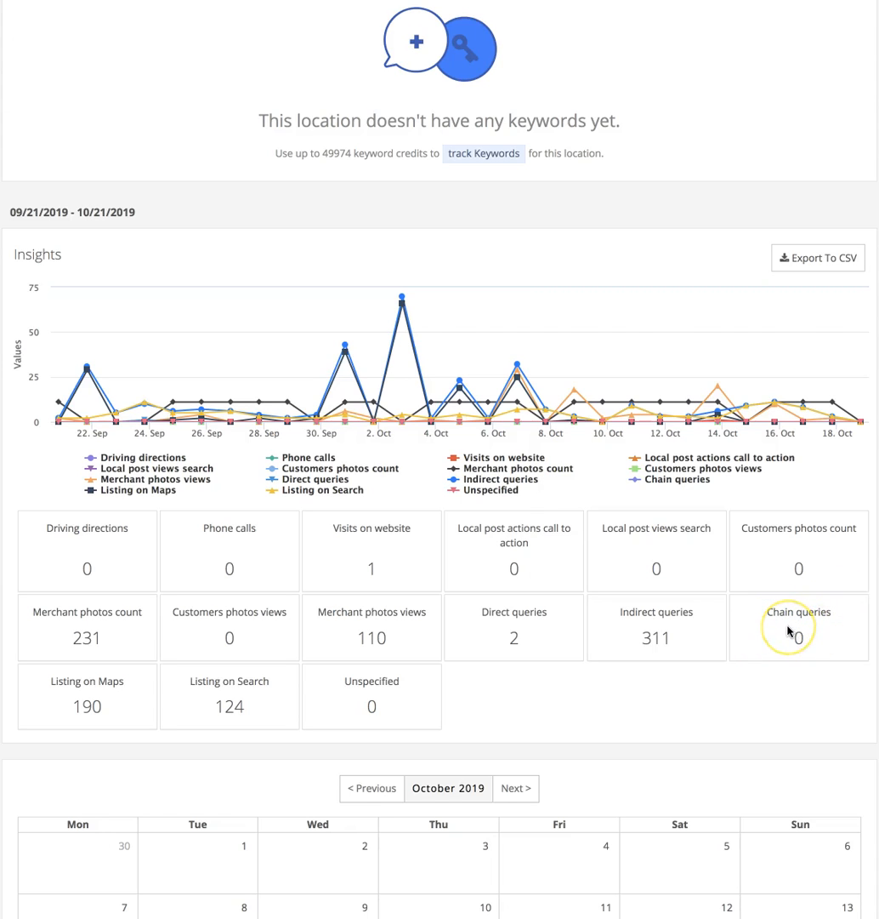
{"action": "mouse_move", "coordinate": [677, 630]}
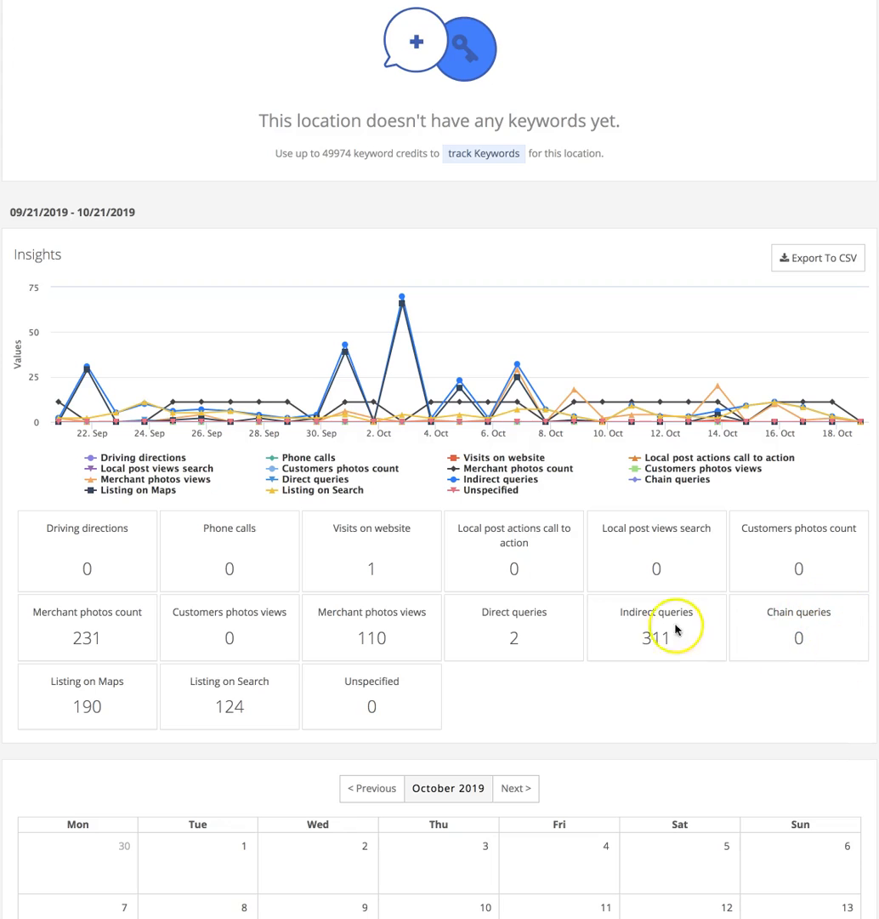
{"action": "mouse_move", "coordinate": [775, 636]}
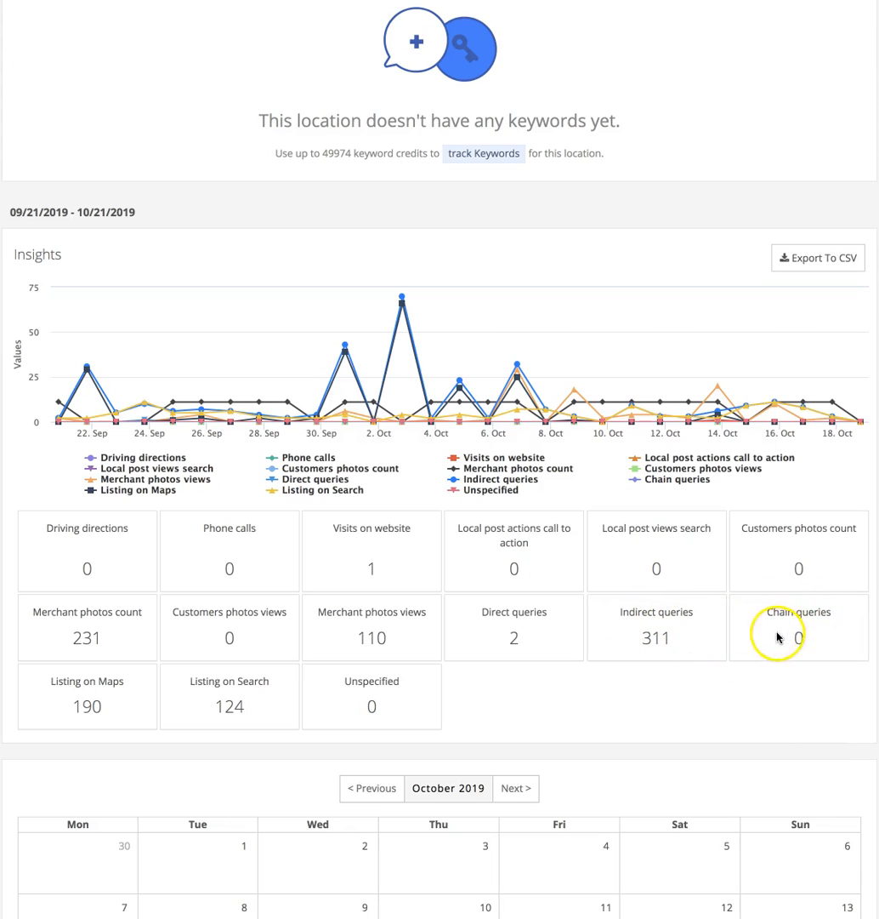
{"action": "mouse_move", "coordinate": [844, 683]}
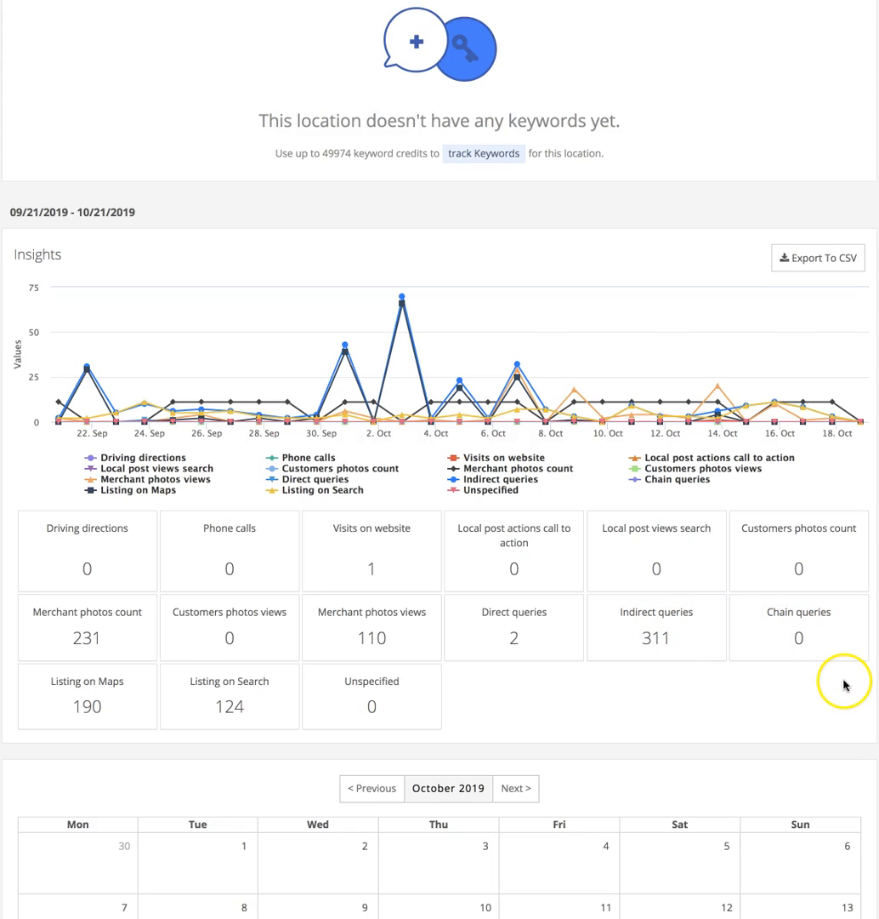
{"action": "mouse_move", "coordinate": [819, 680]}
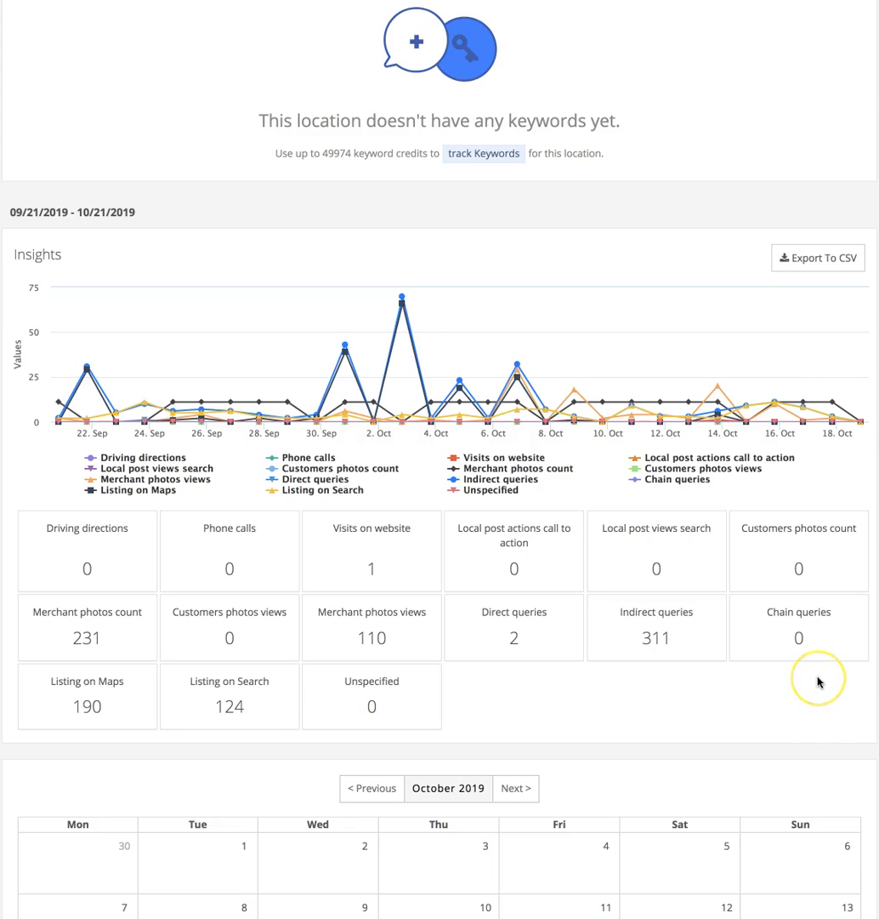
{"action": "mouse_move", "coordinate": [796, 631]}
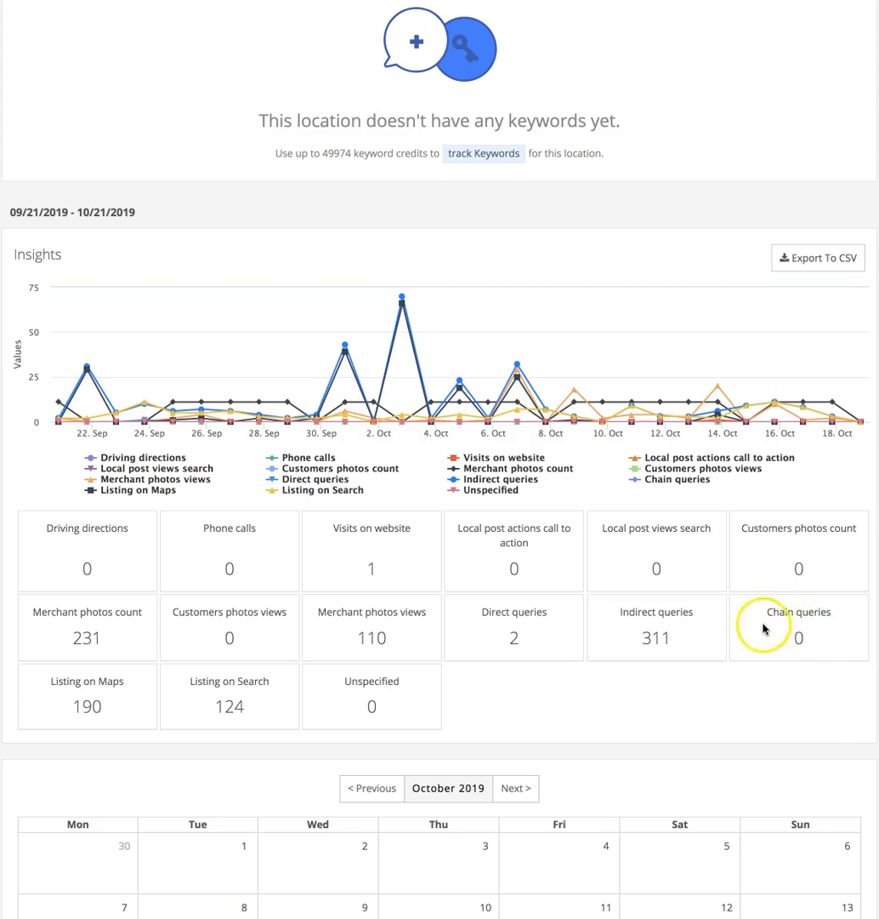
{"action": "mouse_move", "coordinate": [824, 630]}
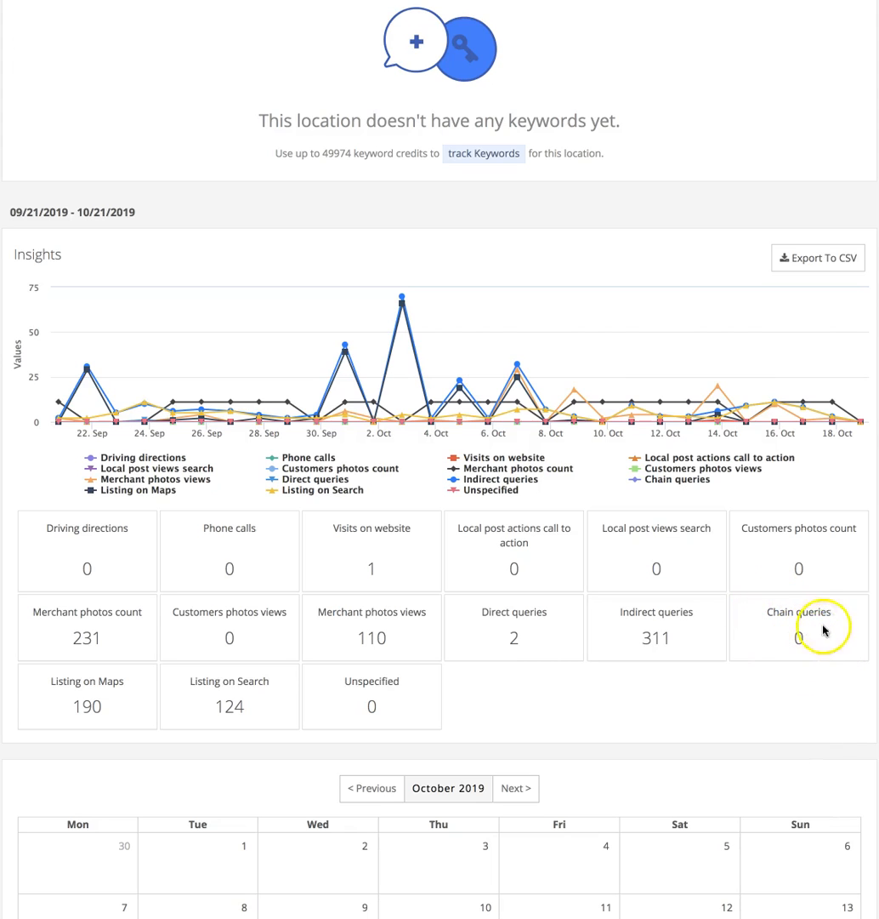
{"action": "mouse_move", "coordinate": [828, 667]}
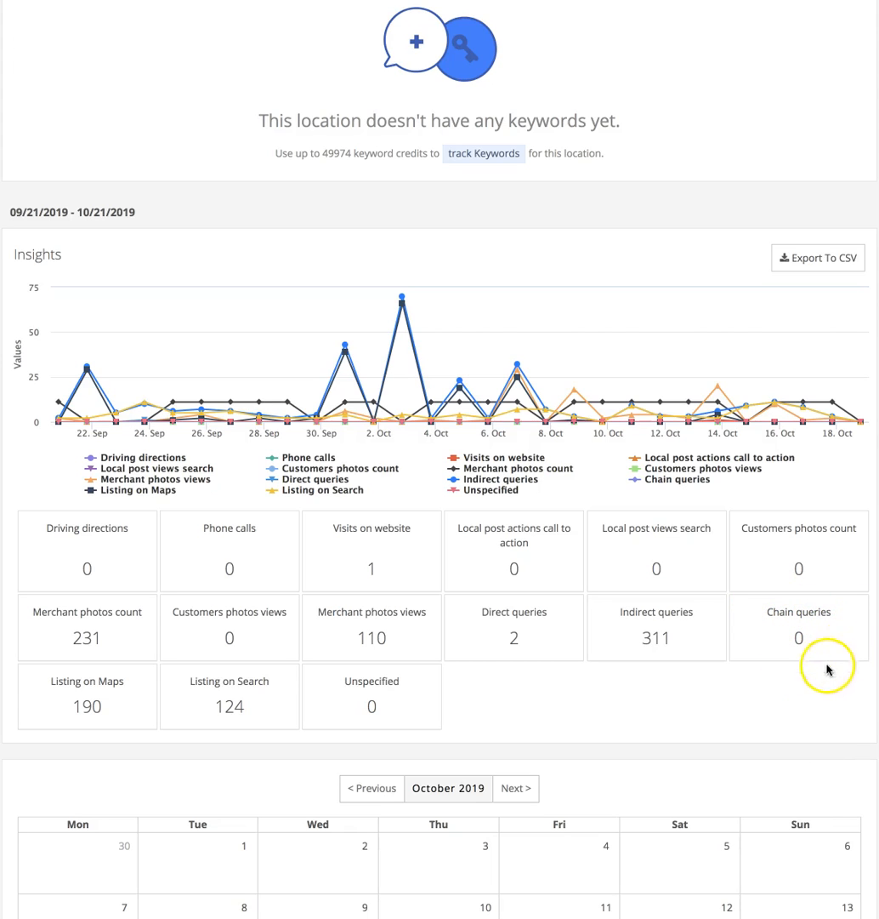
{"action": "mouse_move", "coordinate": [801, 609]}
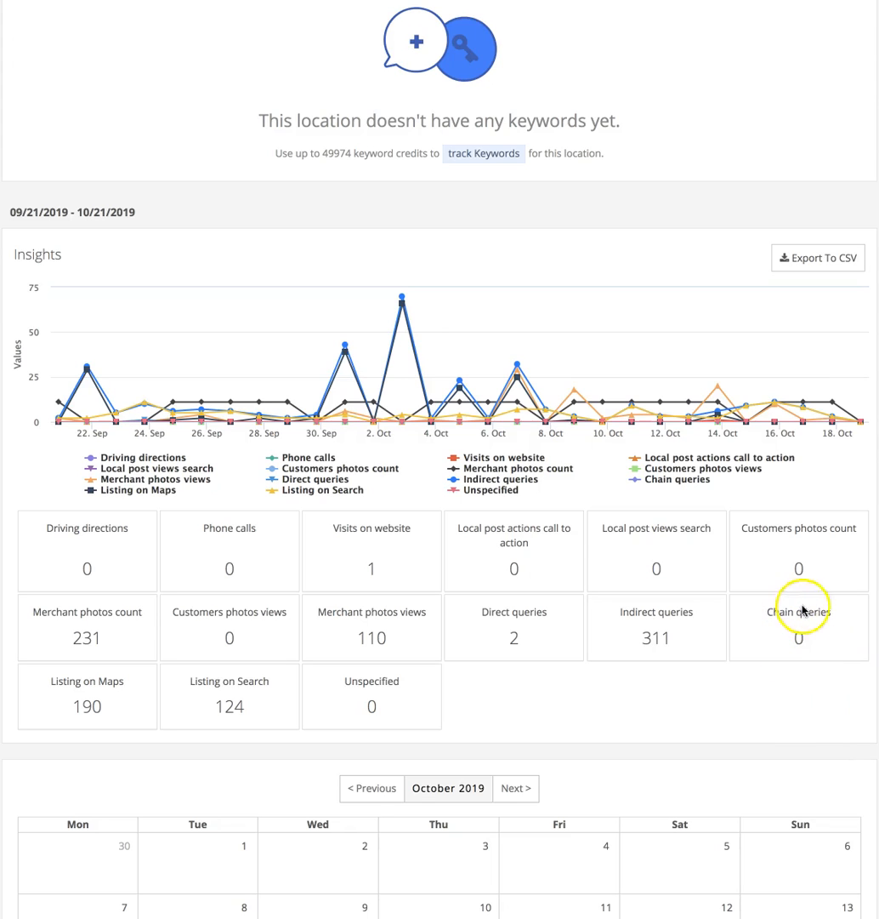
{"action": "mouse_move", "coordinate": [808, 664]}
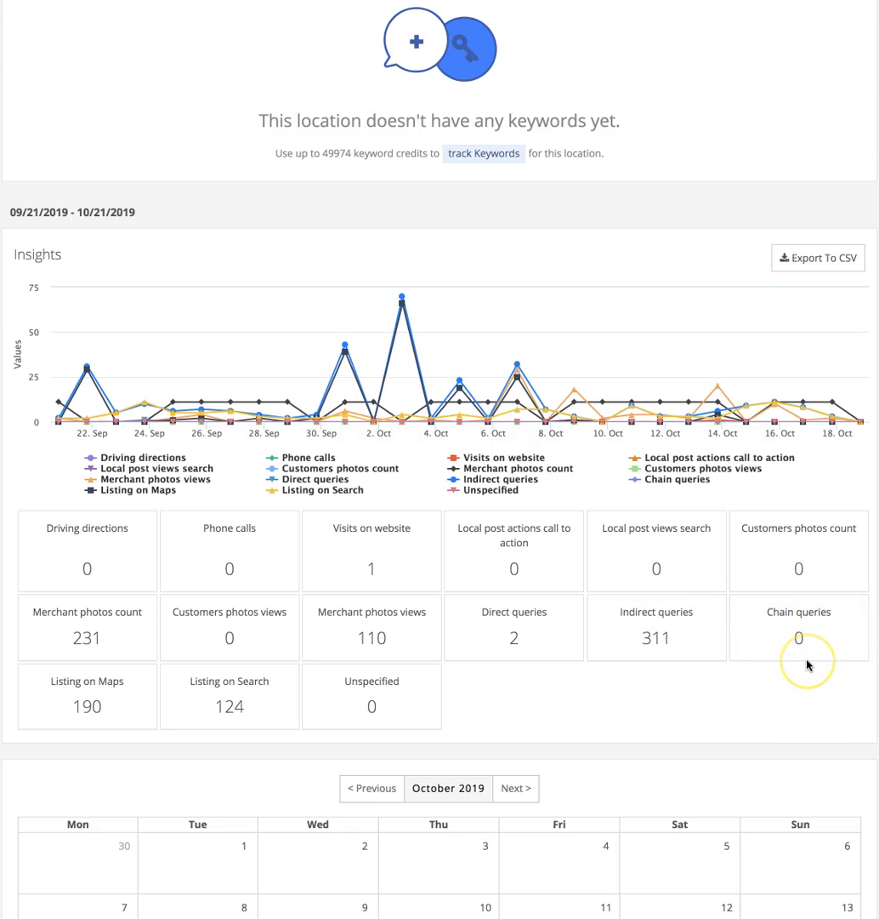
{"action": "mouse_move", "coordinate": [807, 664]}
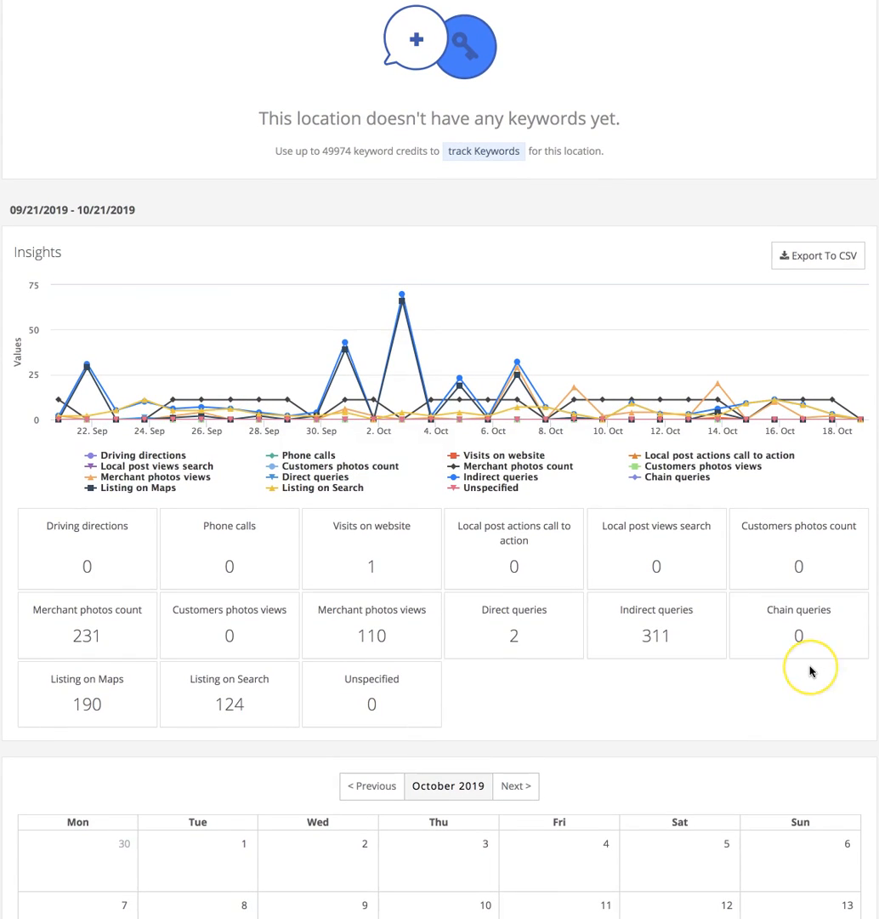
{"action": "mouse_move", "coordinate": [812, 671]}
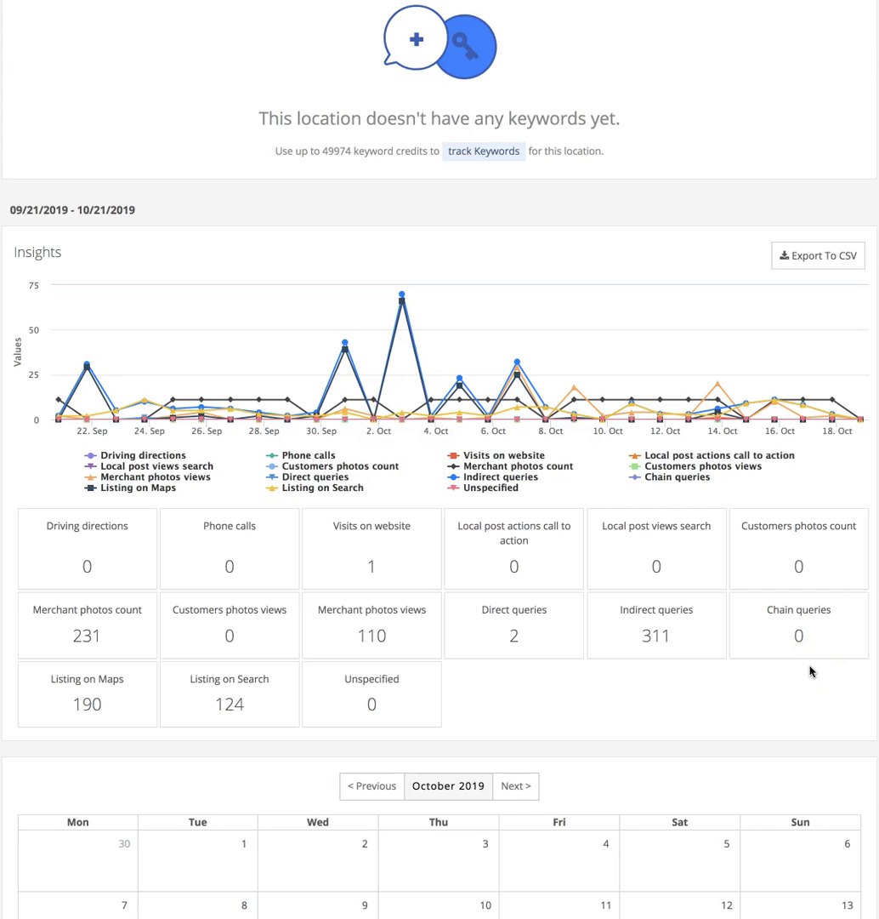
{"action": "scroll", "scroll_direction": "down", "scroll_amount": 3}
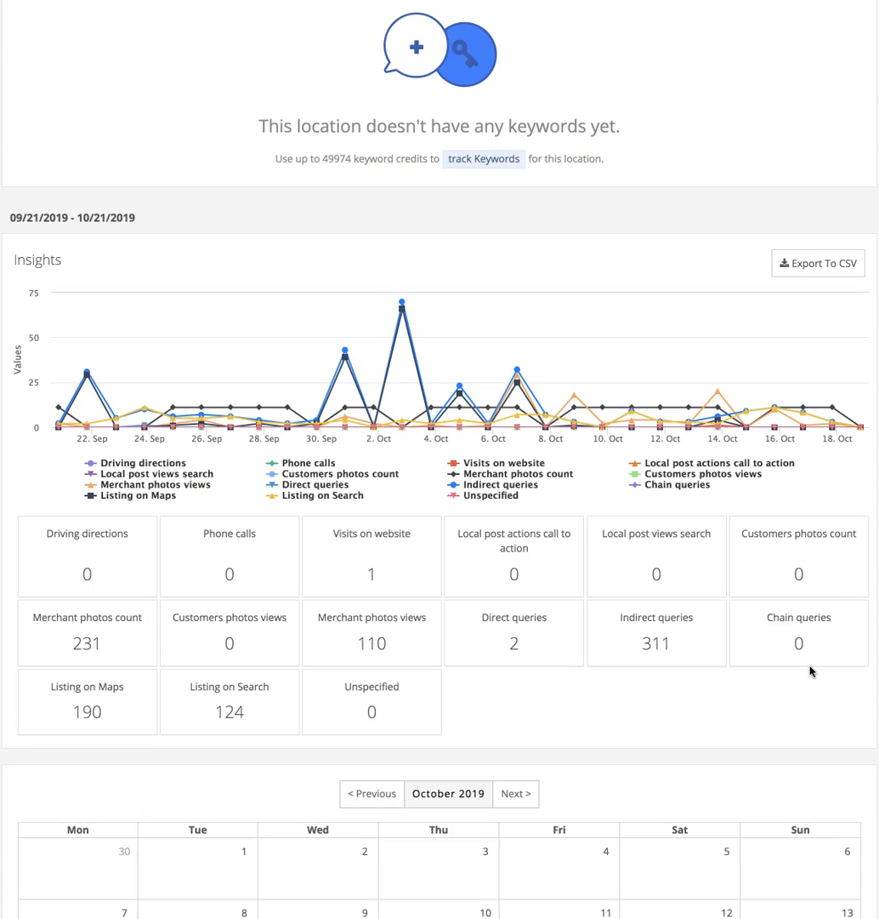
{"action": "mouse_move", "coordinate": [812, 671]}
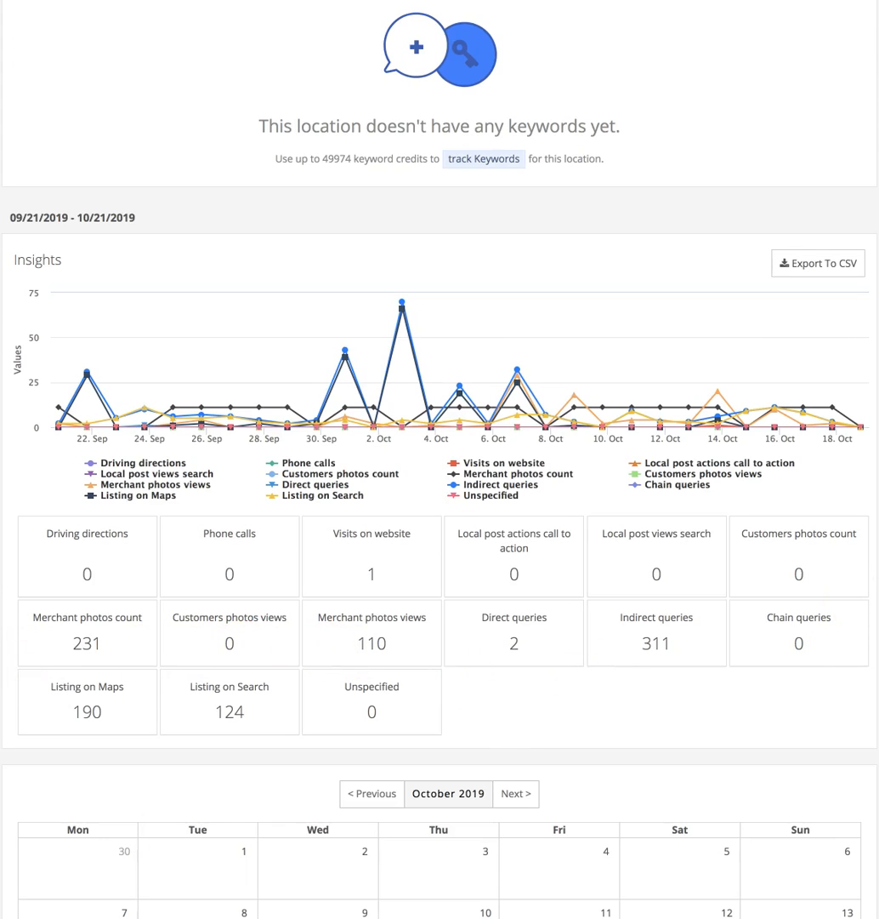
{"action": "mouse_move", "coordinate": [107, 705]}
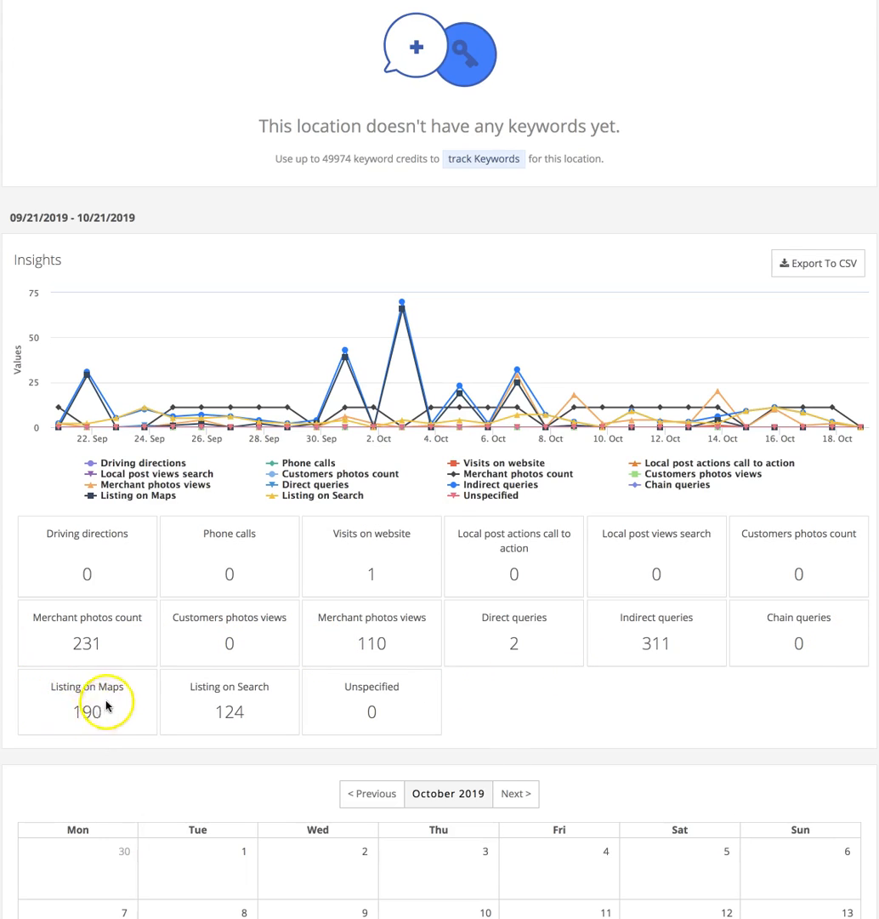
{"action": "mouse_move", "coordinate": [62, 691]}
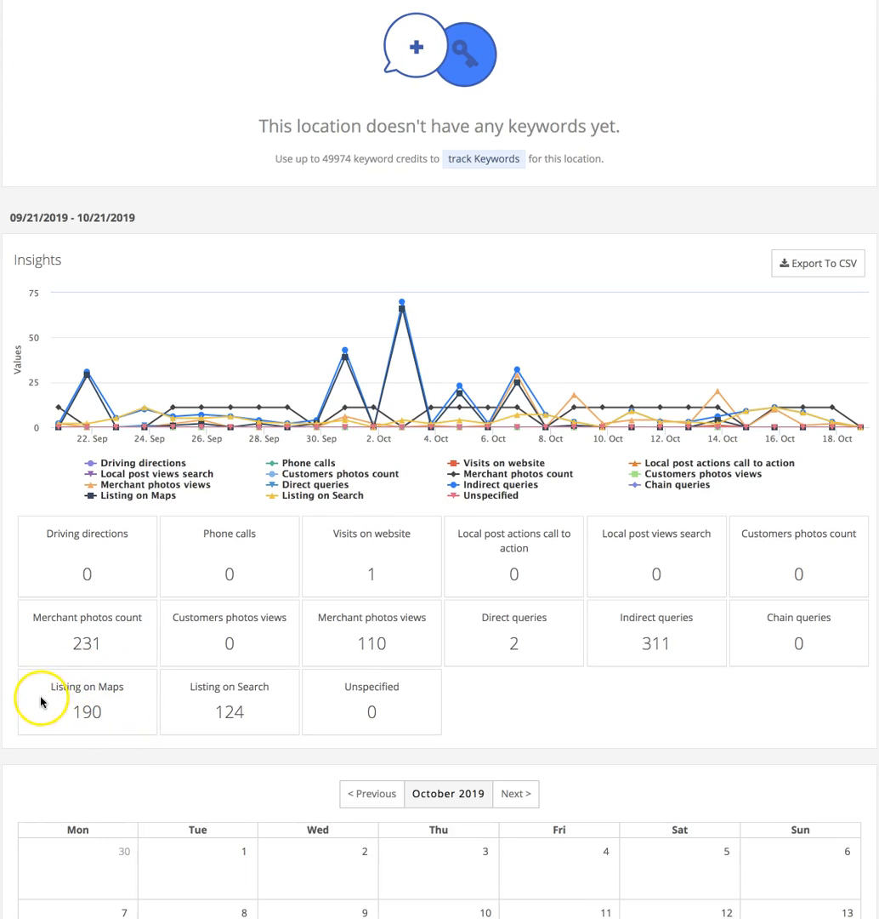
{"action": "mouse_move", "coordinate": [215, 717]}
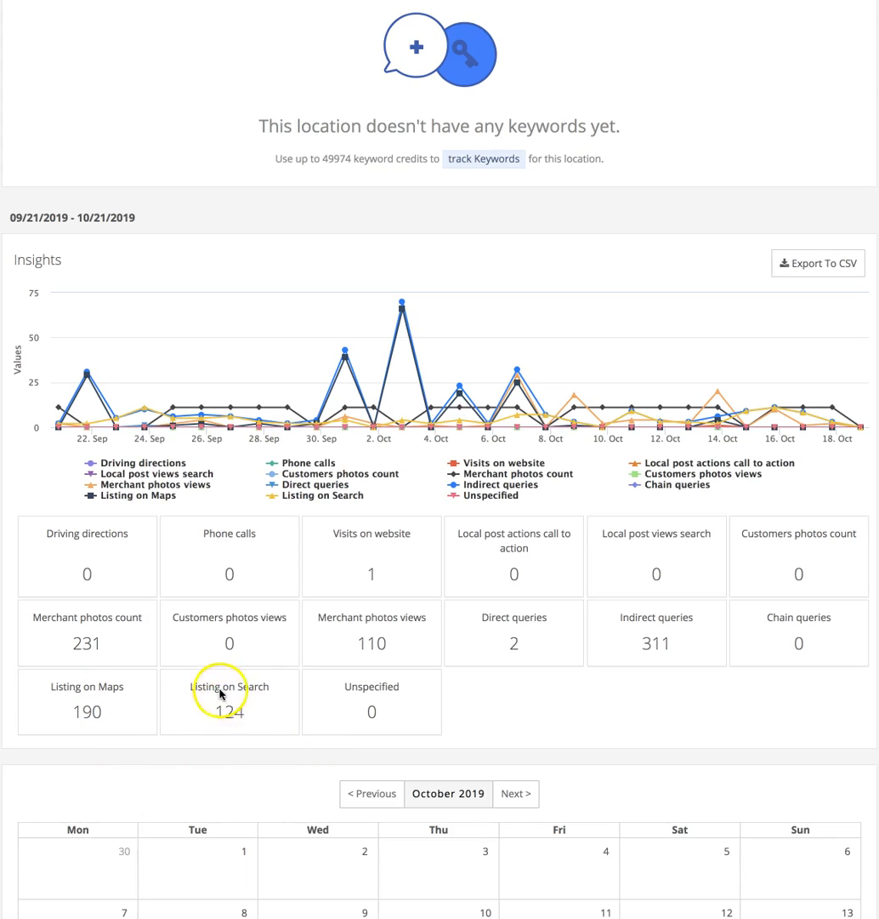
{"action": "mouse_move", "coordinate": [253, 695]}
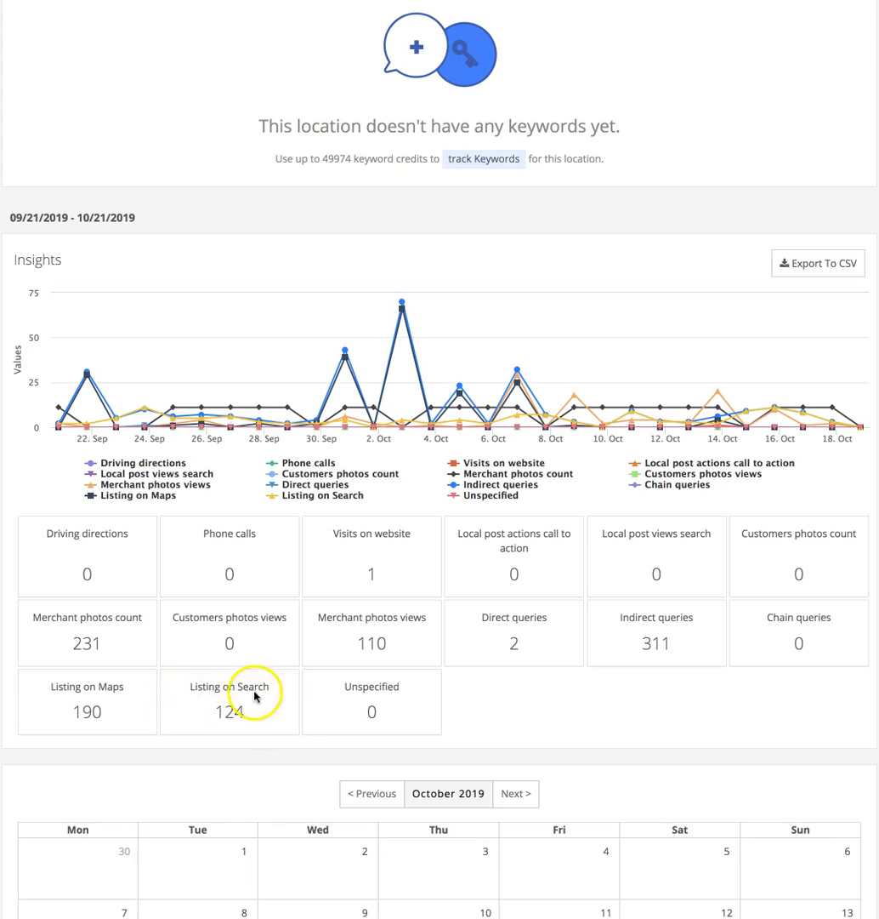
{"action": "mouse_move", "coordinate": [246, 741]}
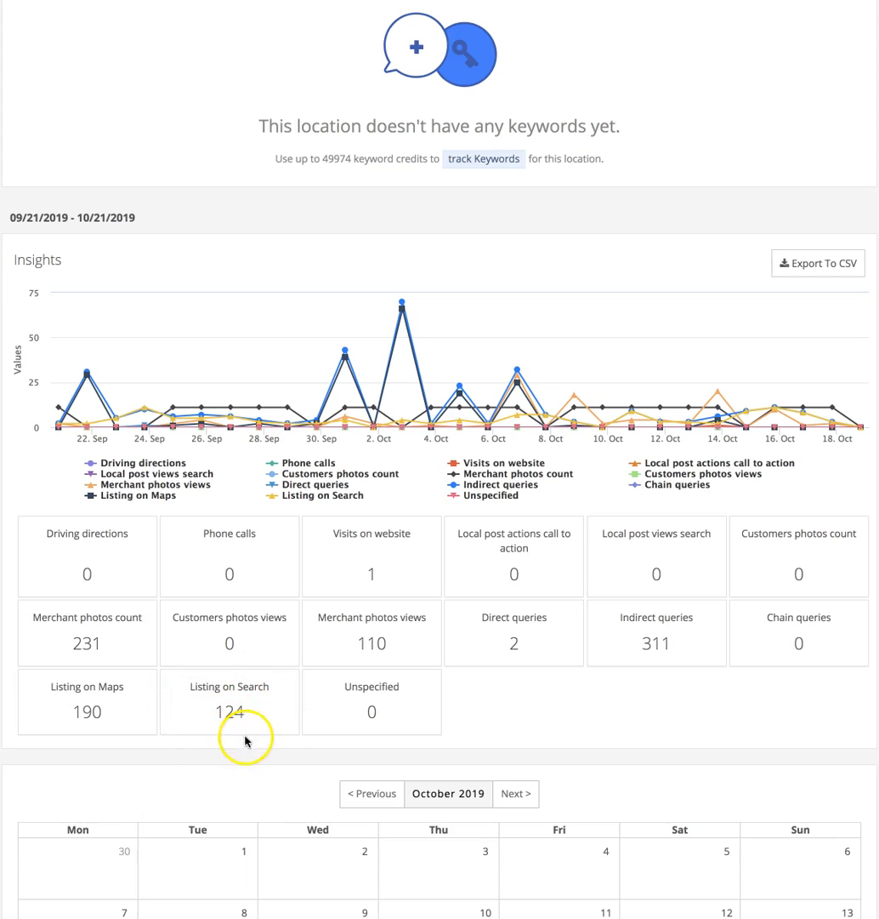
{"action": "mouse_move", "coordinate": [332, 706]}
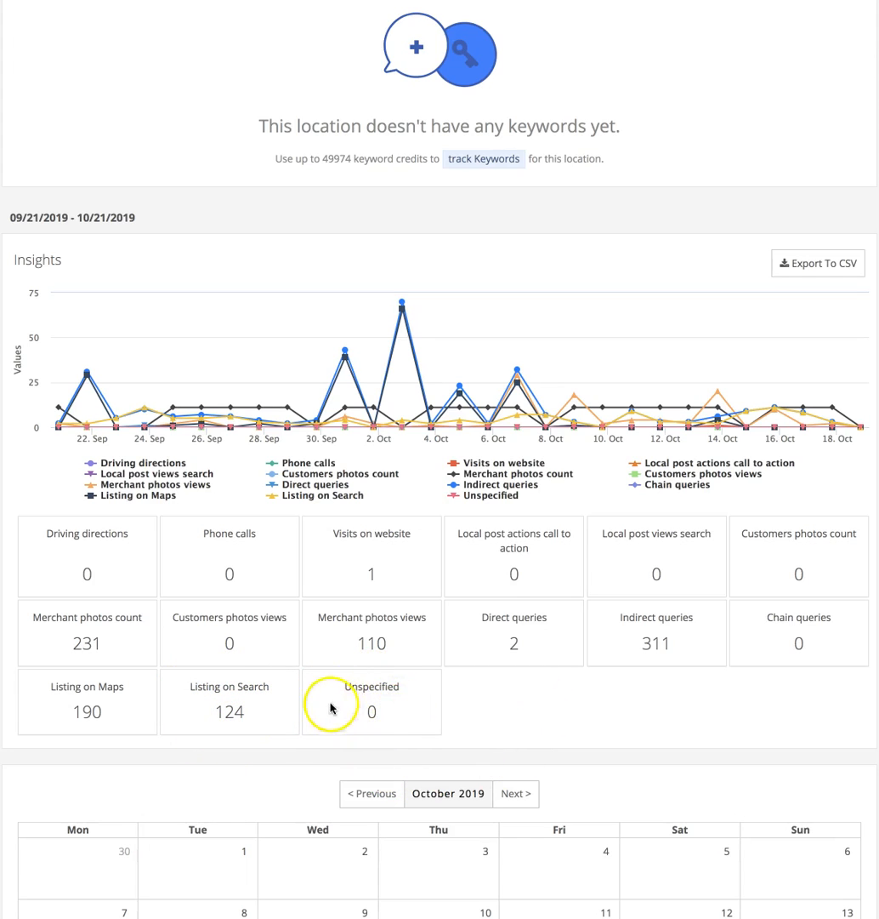
{"action": "mouse_move", "coordinate": [382, 696]}
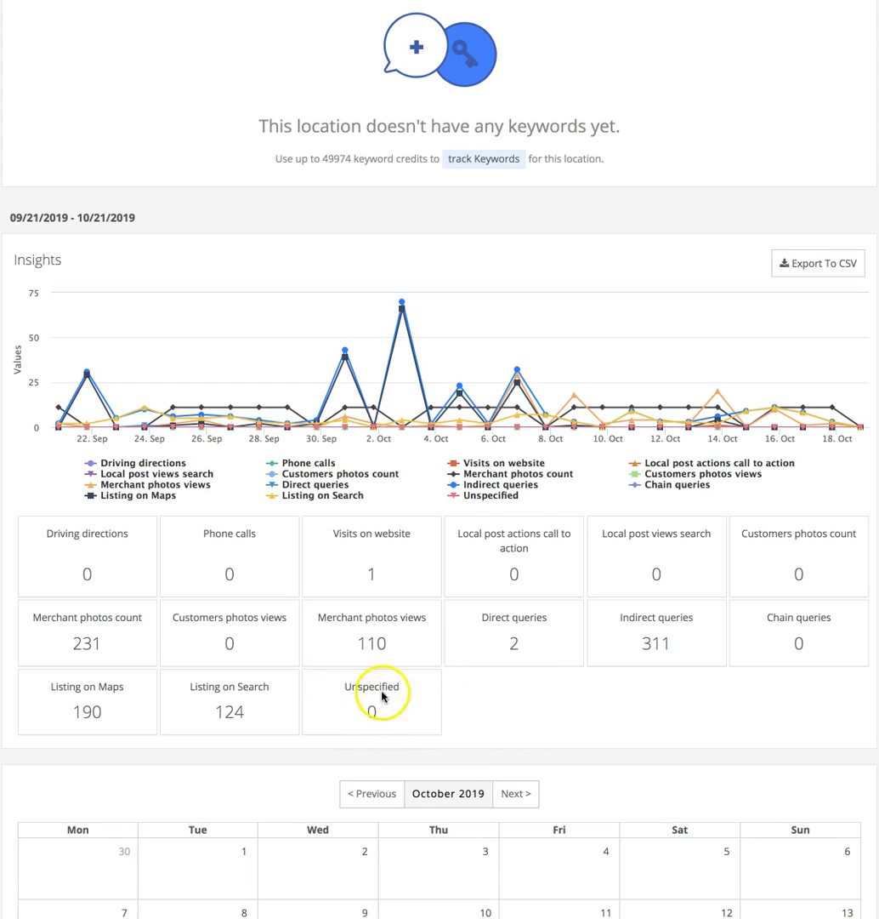
{"action": "mouse_move", "coordinate": [438, 696]}
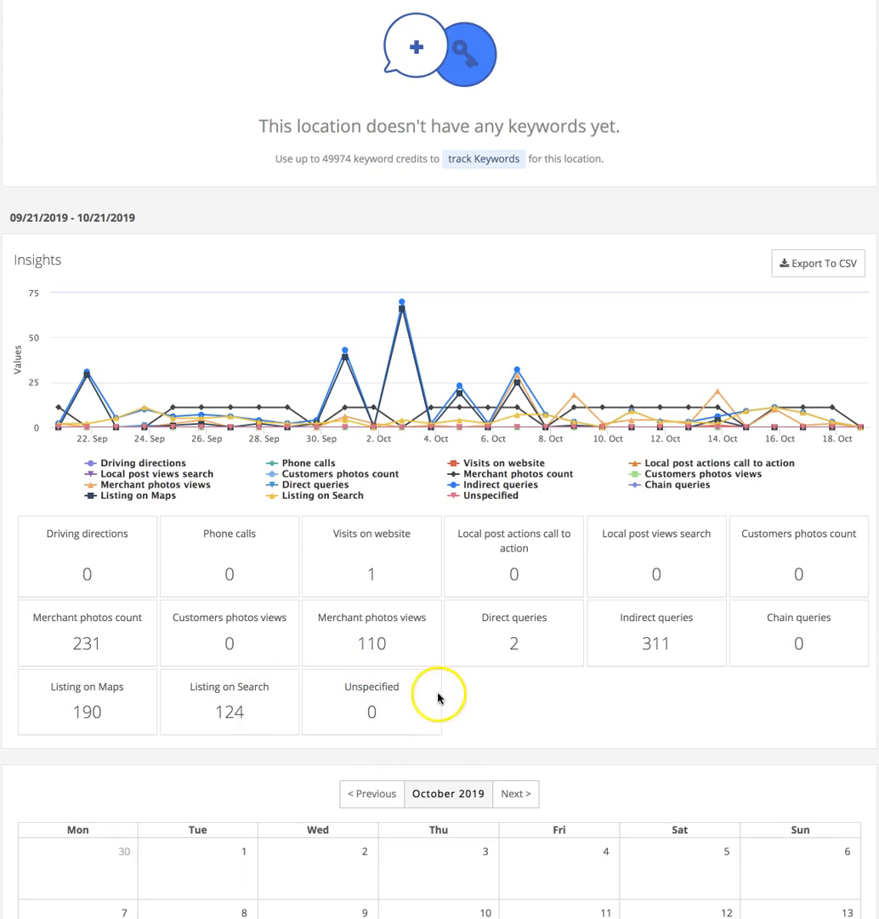
{"action": "mouse_move", "coordinate": [622, 689]}
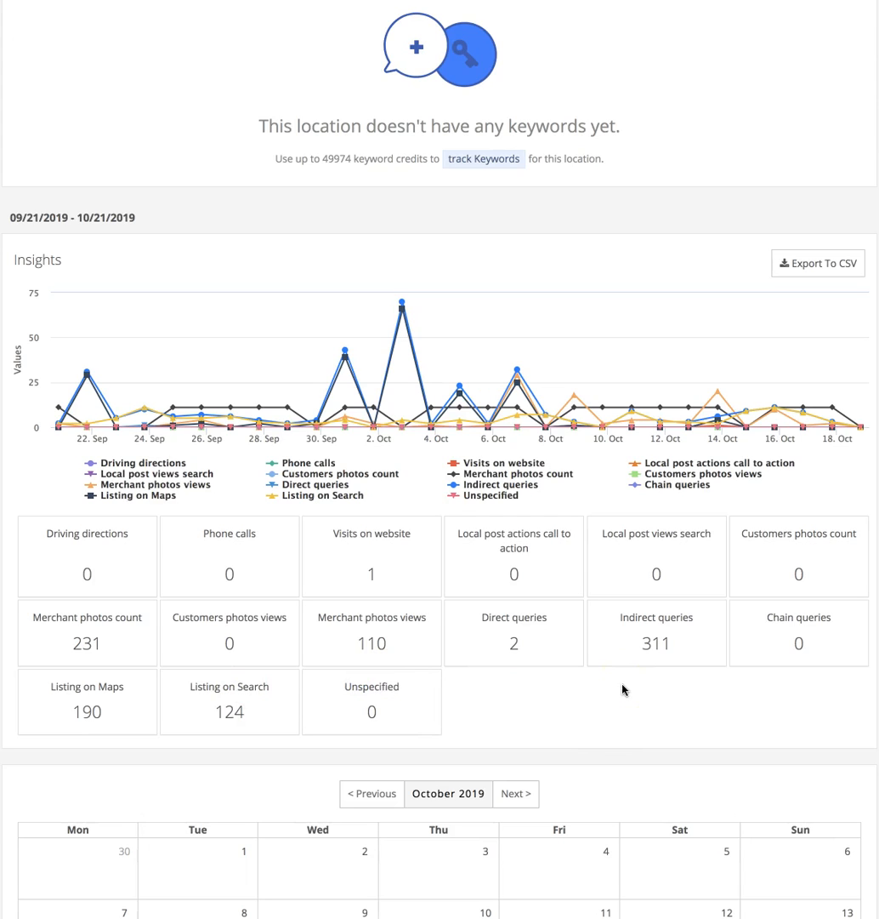
{"action": "mouse_move", "coordinate": [226, 770]}
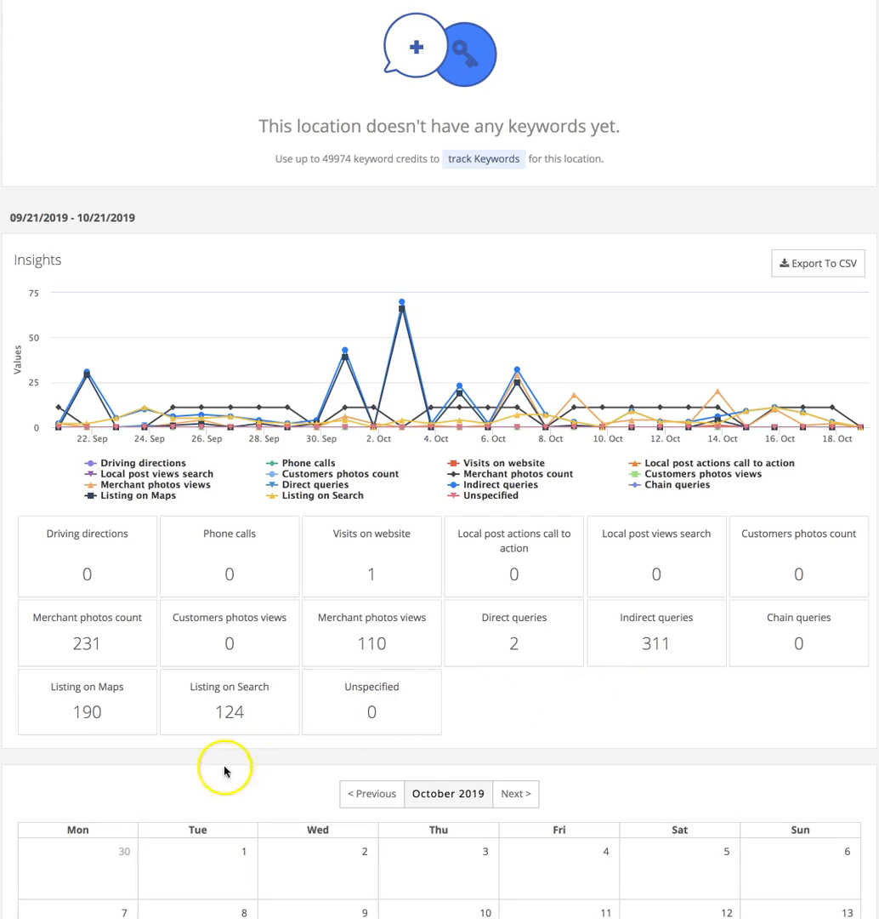